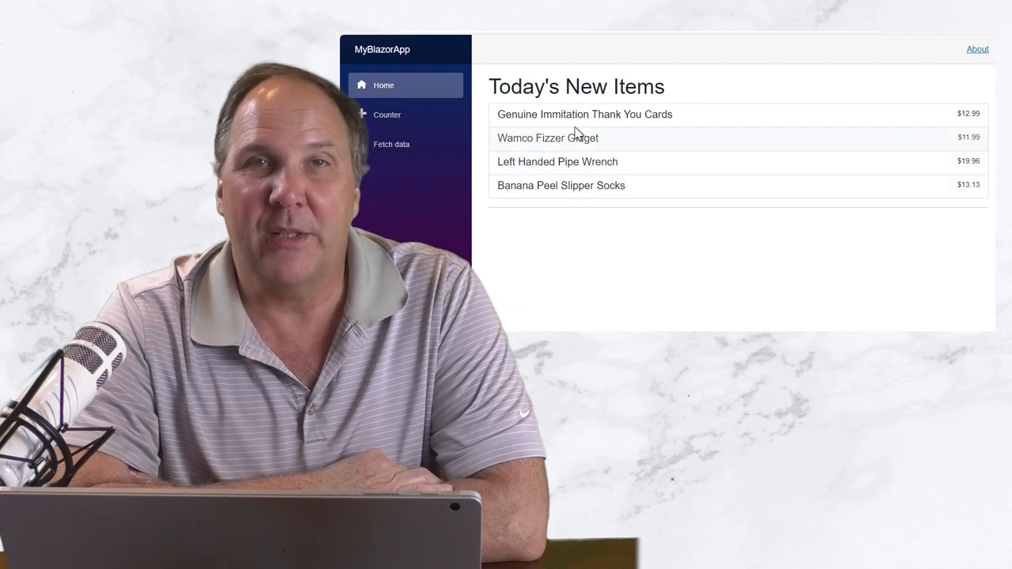
Step: Toggle the running app between the item list and the thank-you cards' details twice
click(585, 114)
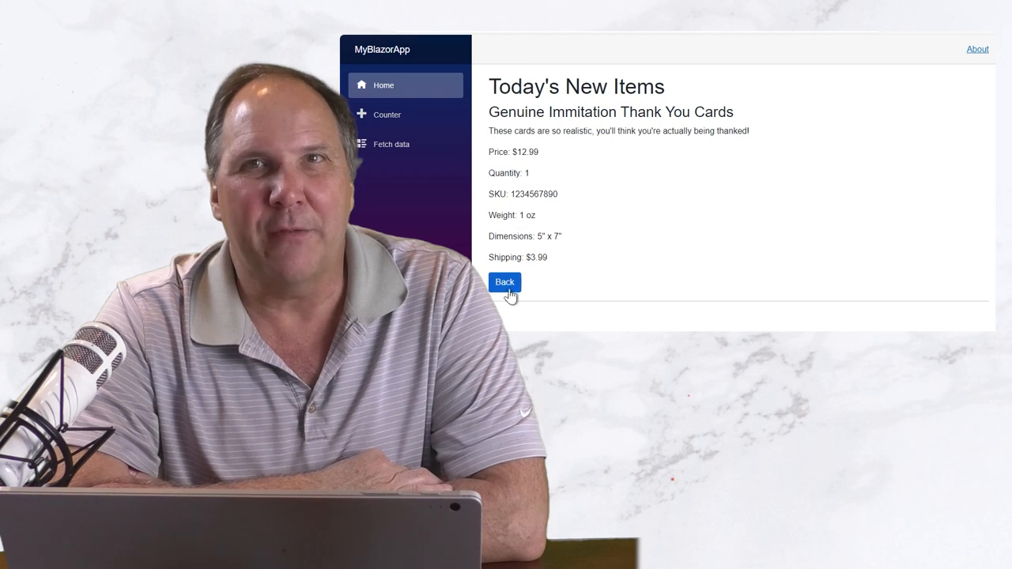
click(504, 281)
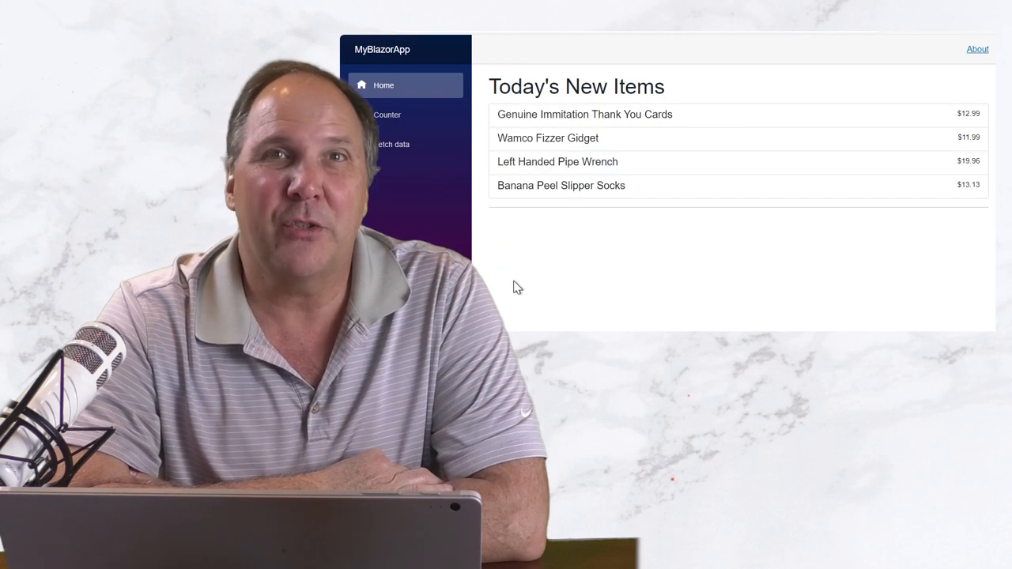
click(585, 114)
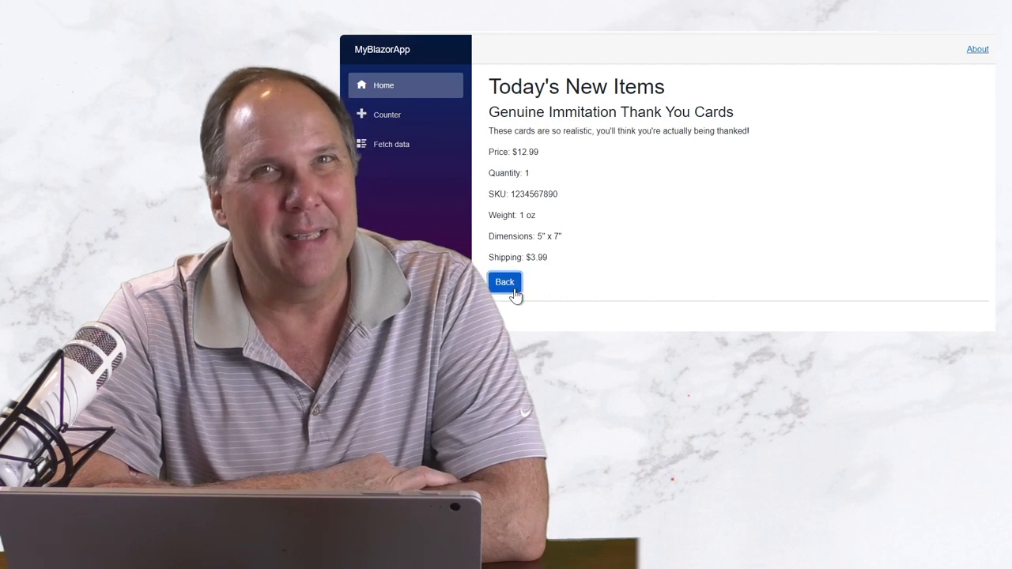
click(505, 282)
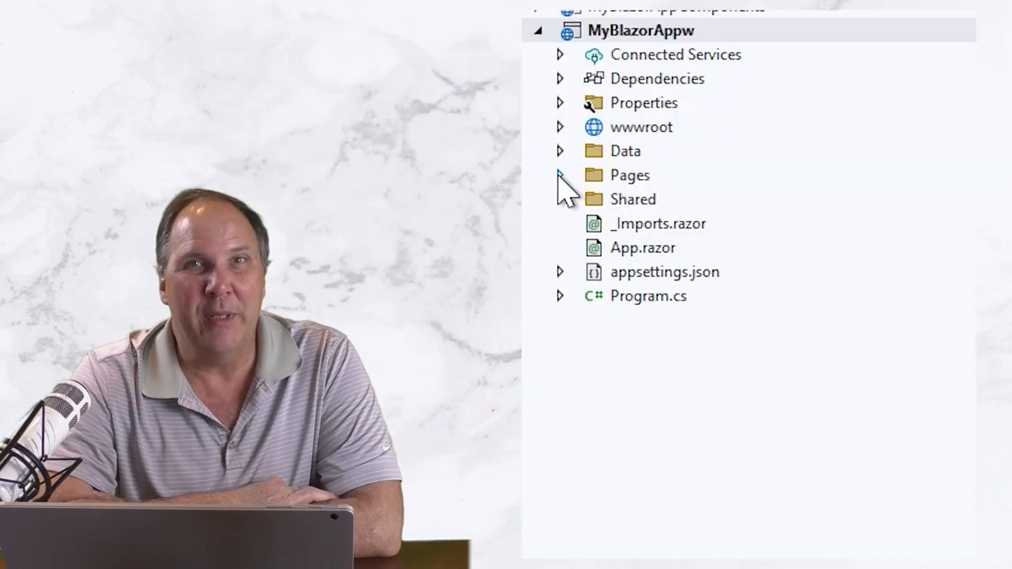
Step: Retitle Index.razor 'Garage Sale!' with heading 'Today's New Items', removing the welcome text
click(560, 174)
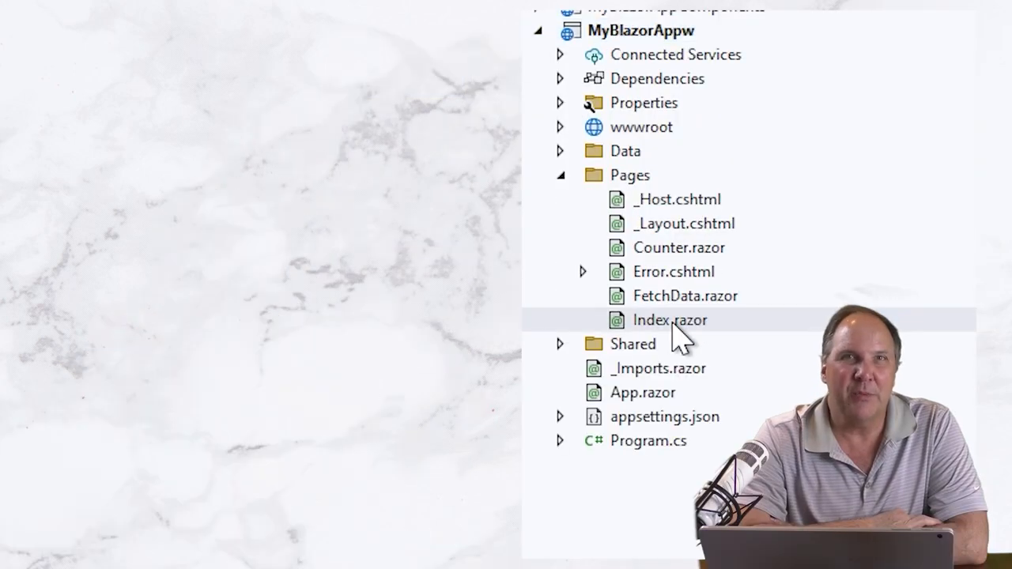
double_click(670, 320)
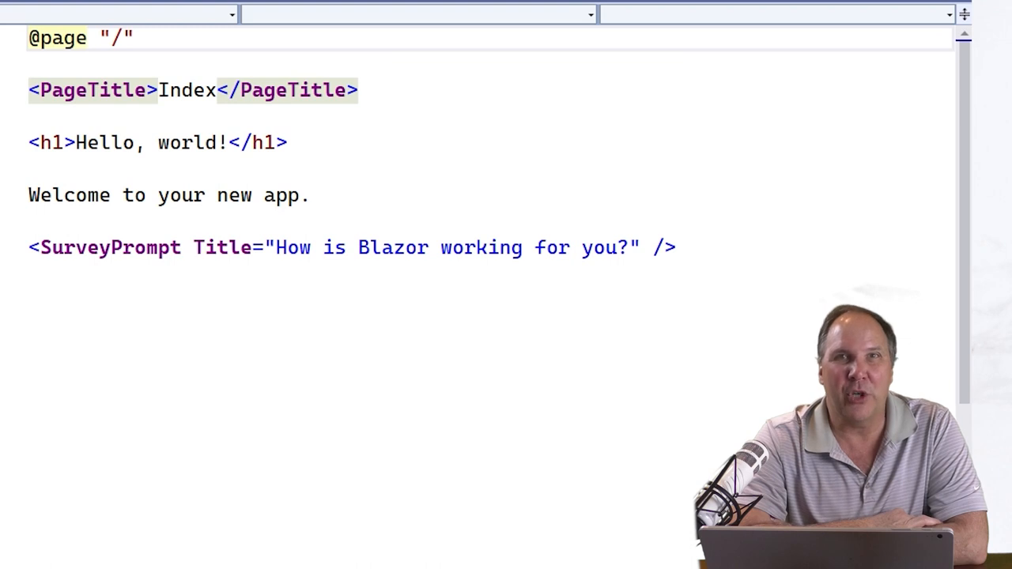
mouse_move(911, 82)
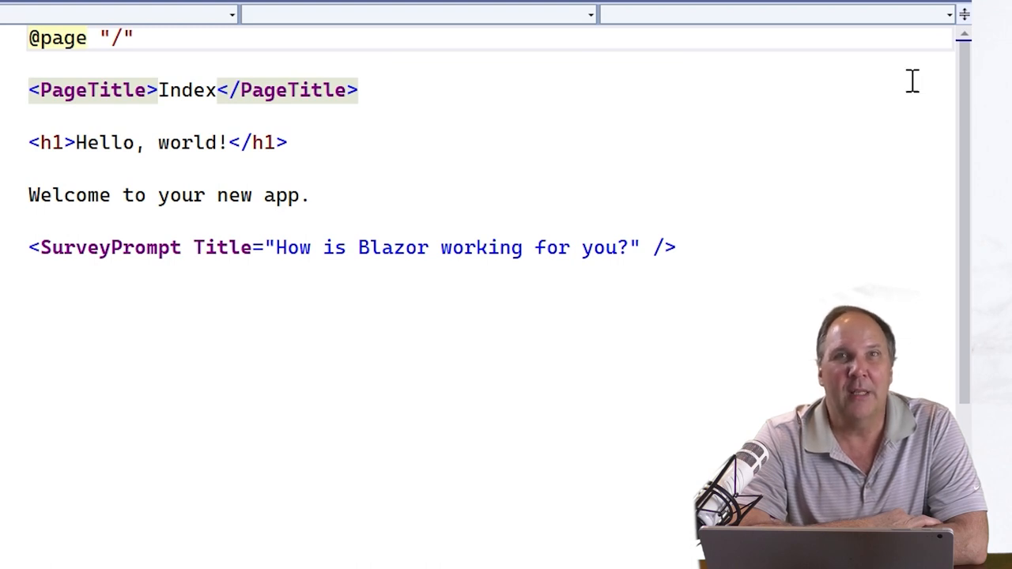
double_click(187, 88)
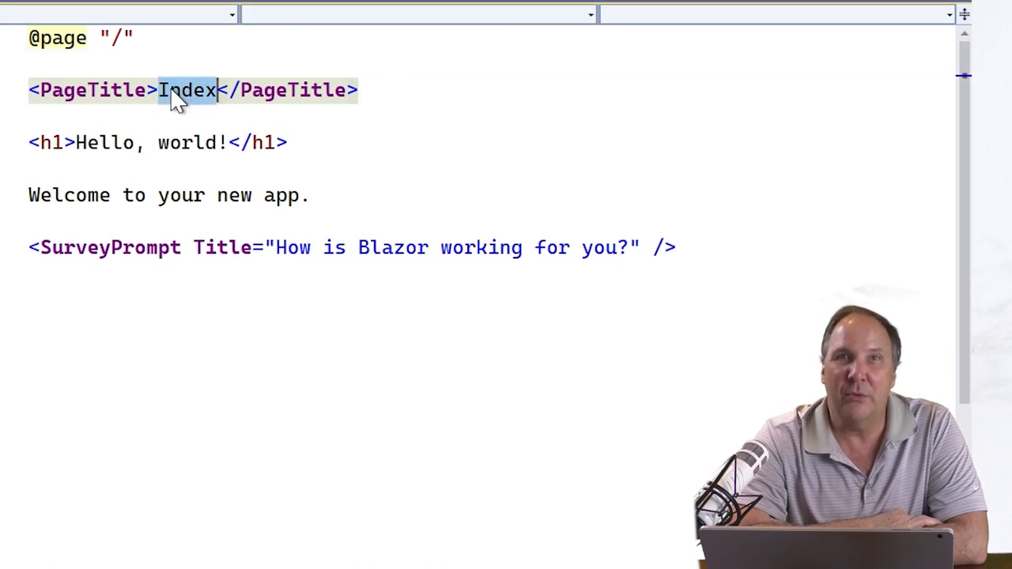
text(Garage Sale!)
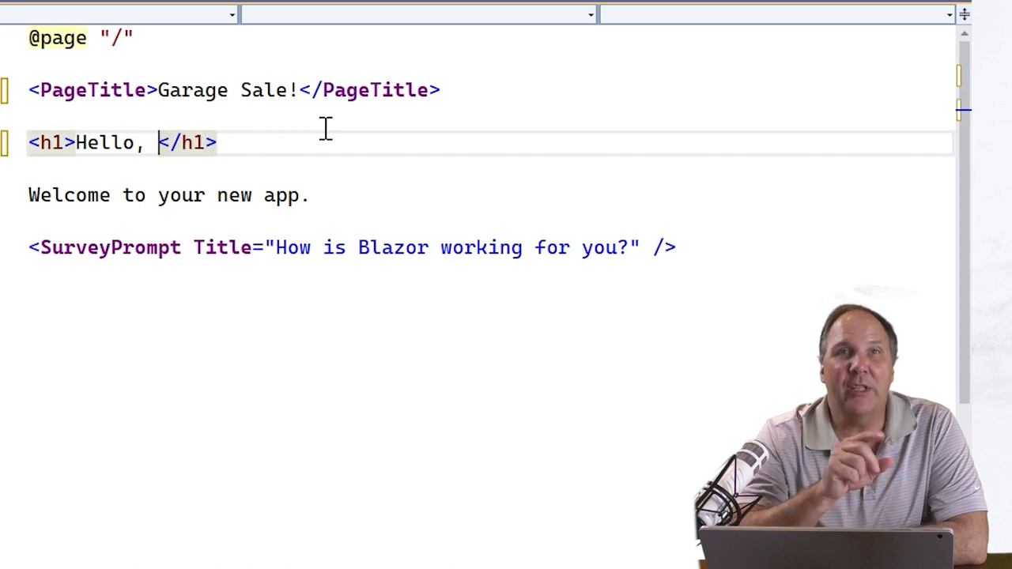
text(Today's)
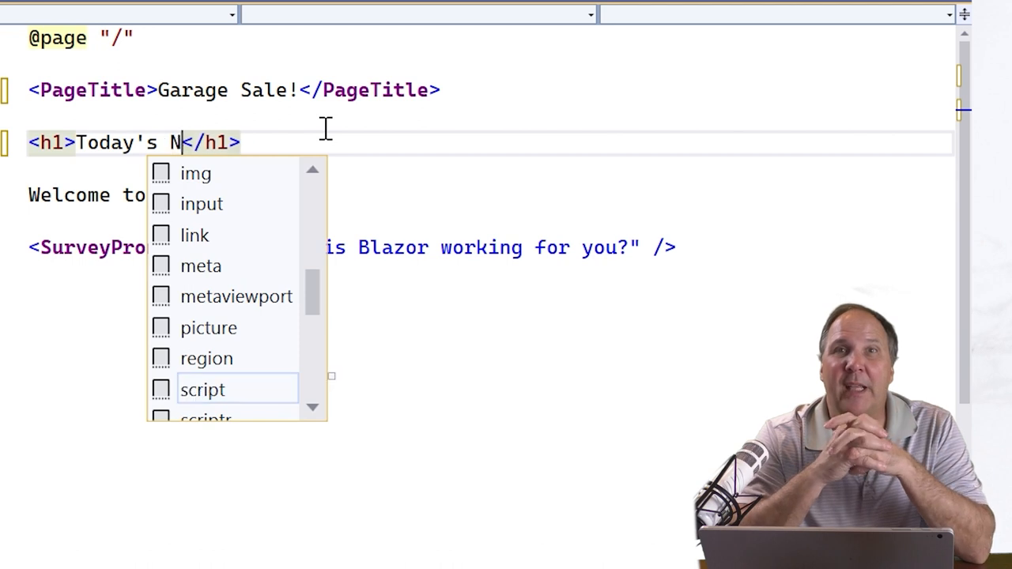
text(ew Items)
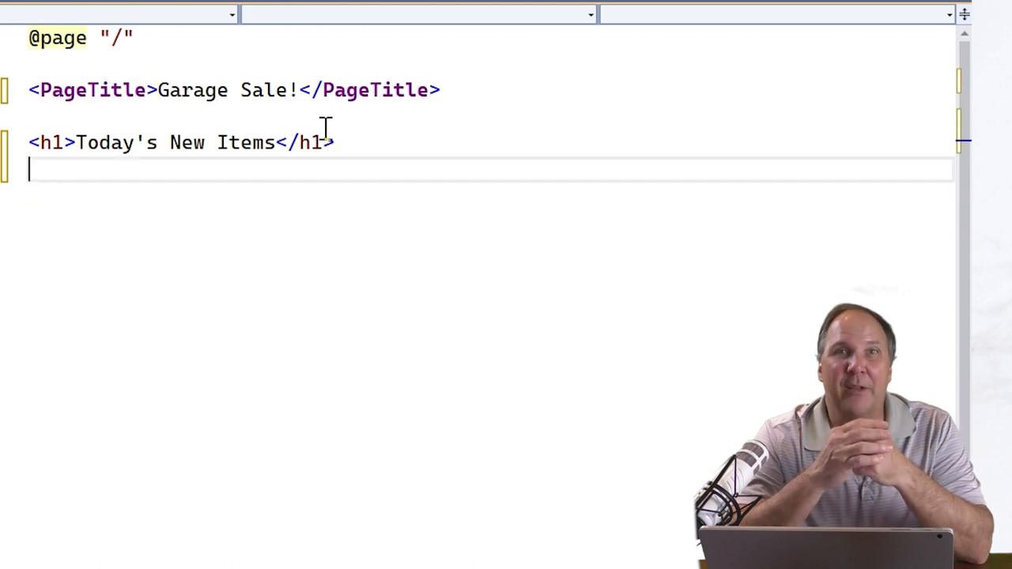
Step: Start a list-group div with an <a class="list-group-item list-group-item"> link
text(<div class)
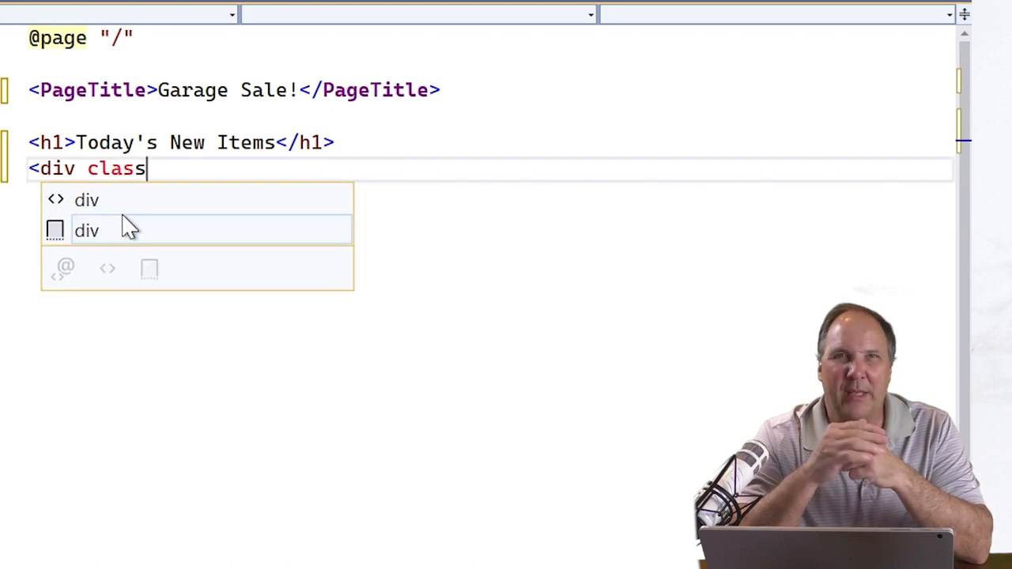
text(="list-gro)
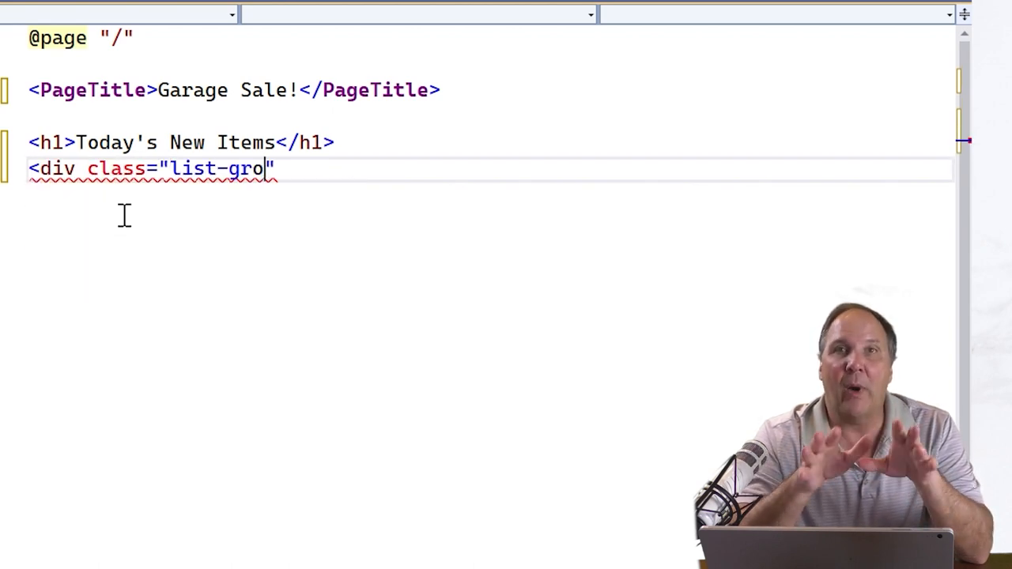
text(up>)
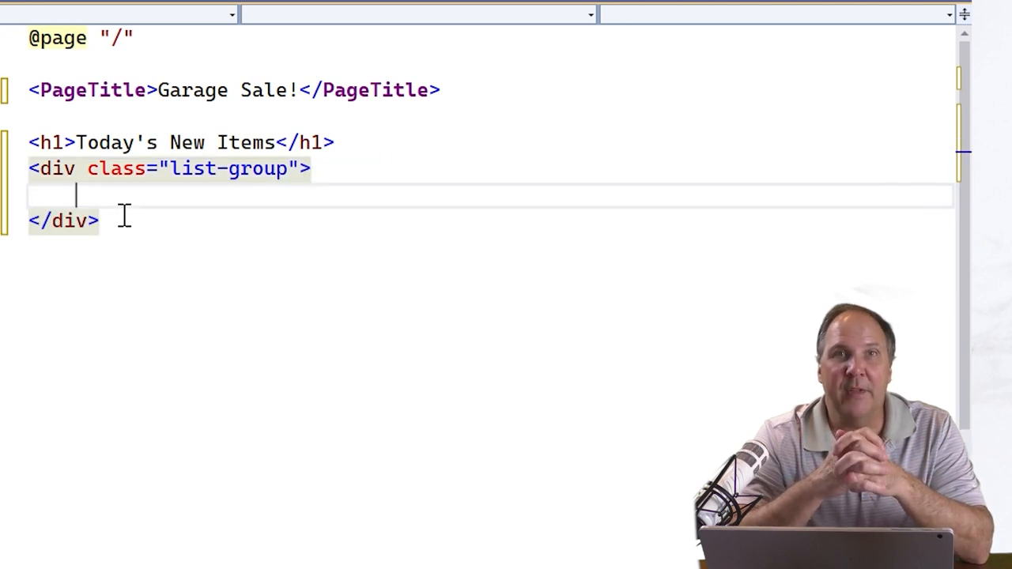
text(<a class="list-g")
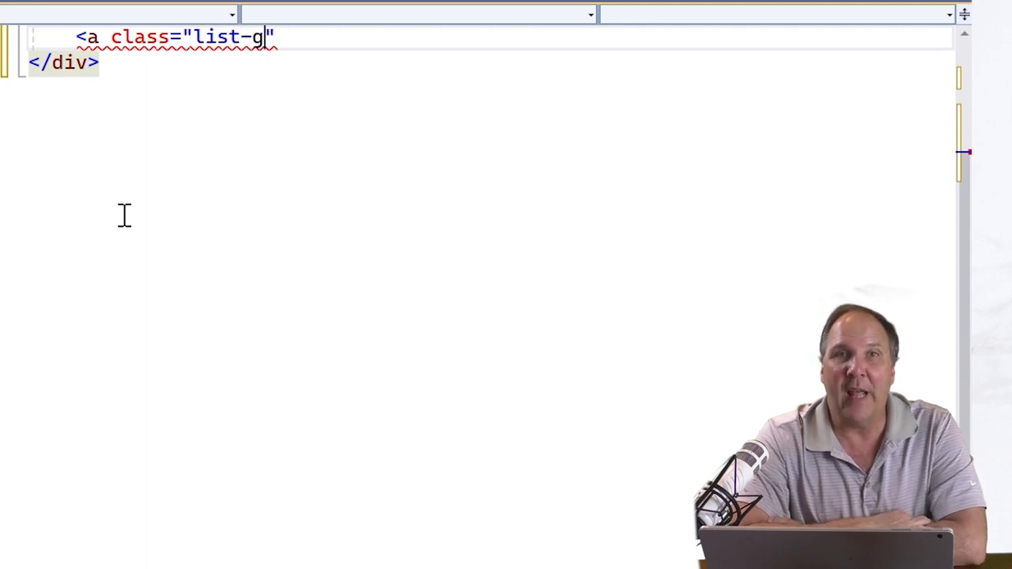
text(roup-i)
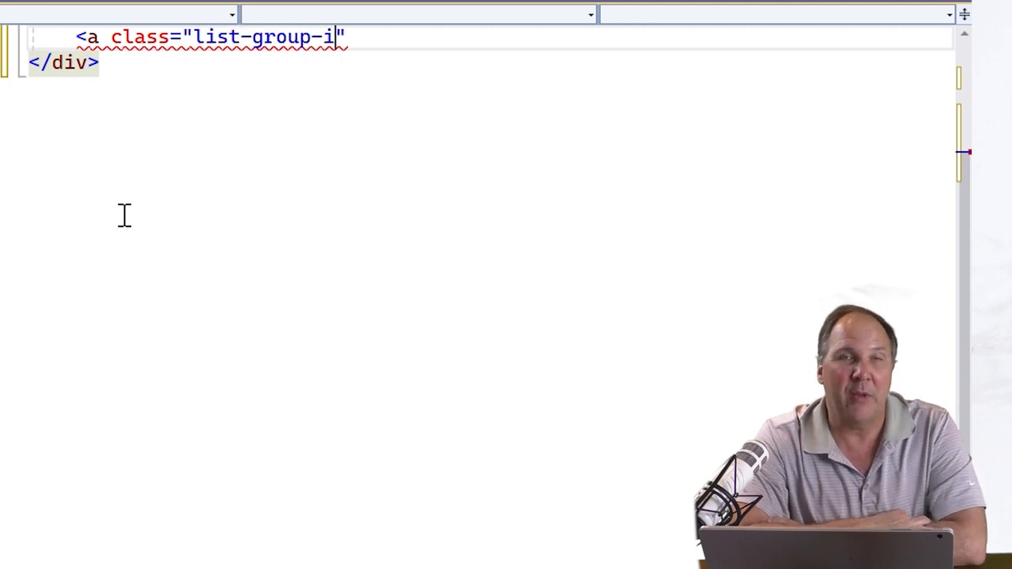
text(tem)
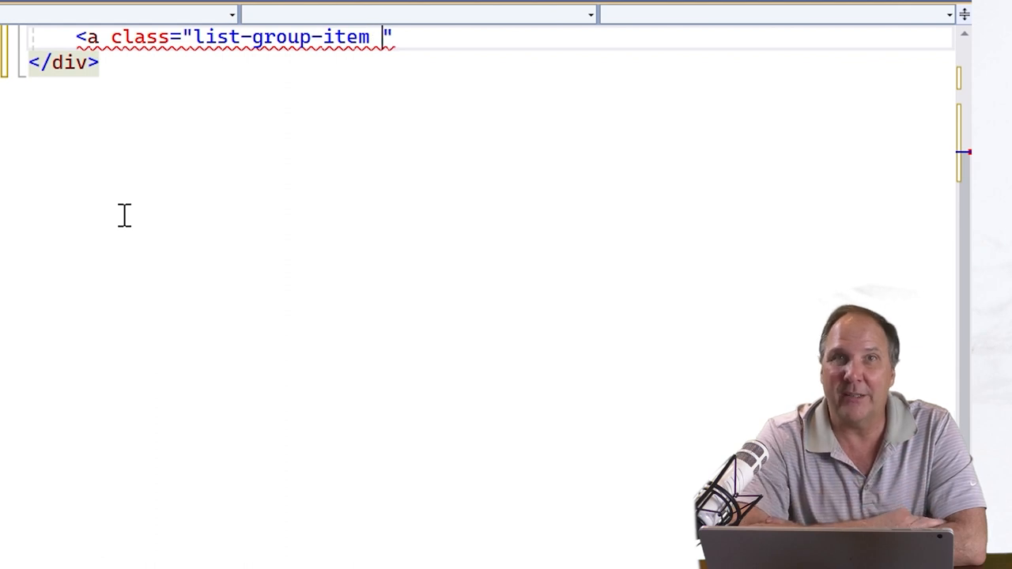
text(list-)
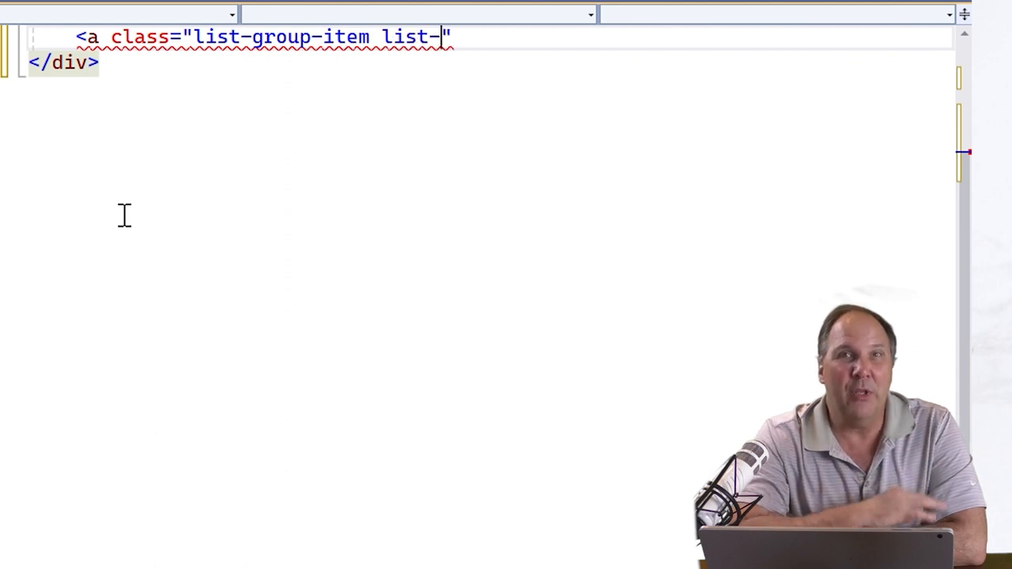
text(group-i)
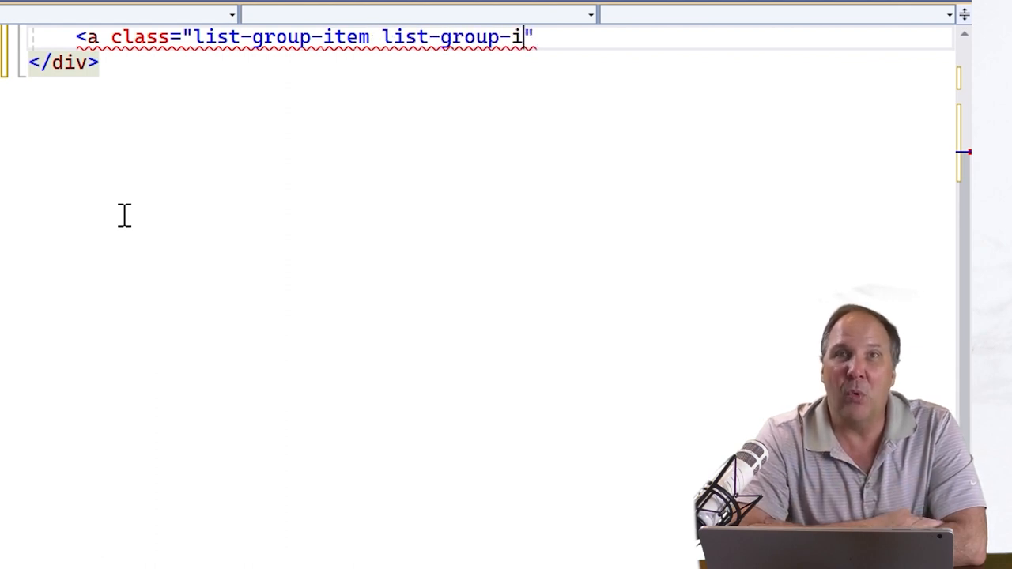
text(tem)
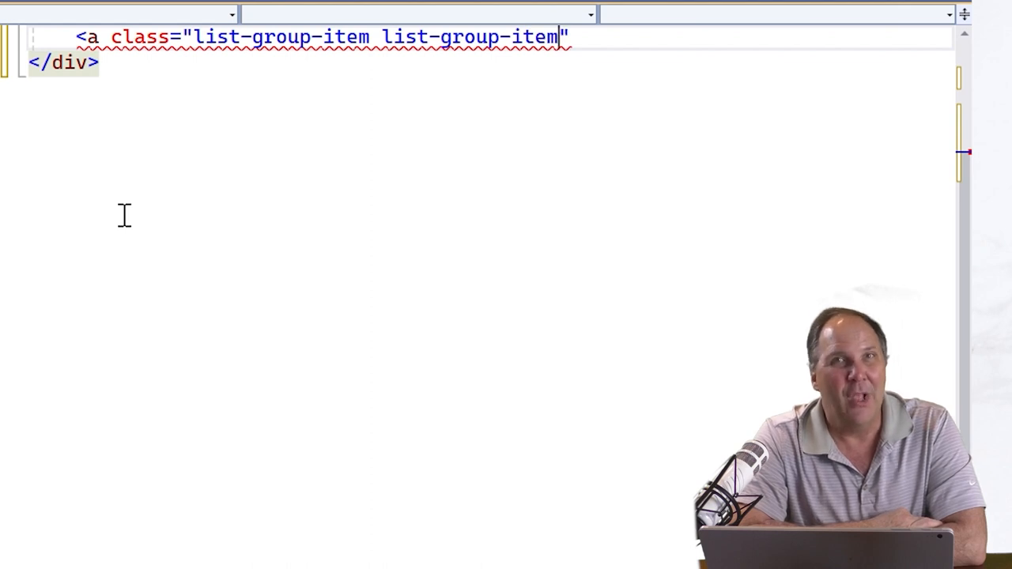
Step: Finish the link's -action flex-column align-items classes for the $12.99 thank-you cards item
text(-action f)
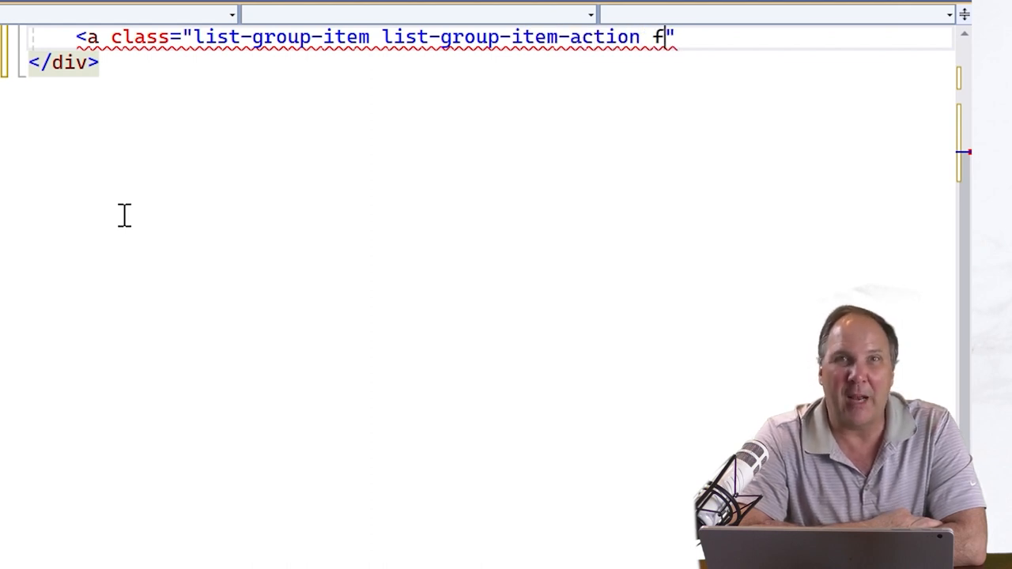
text(lex)
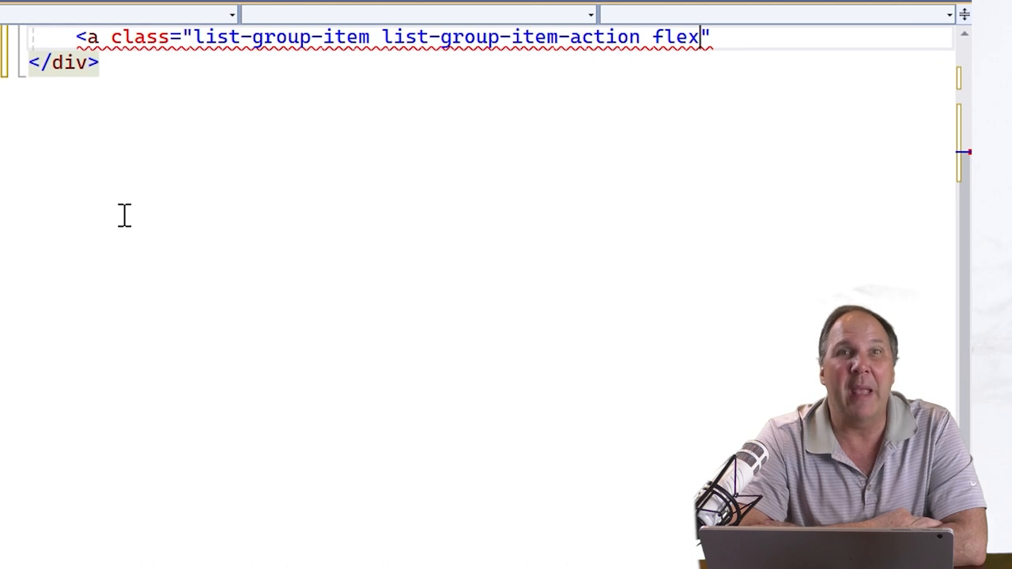
text(-column)
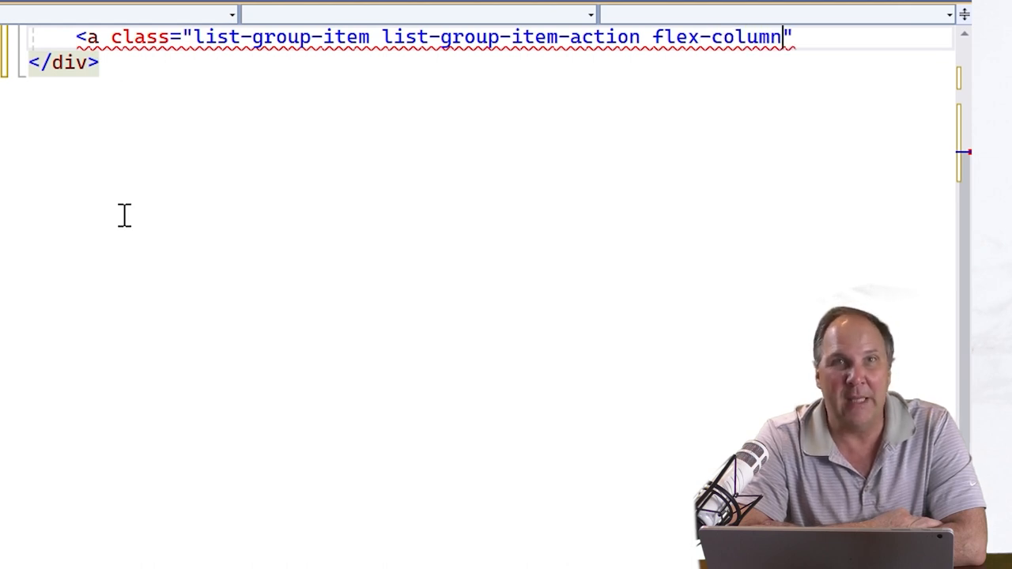
text(a)
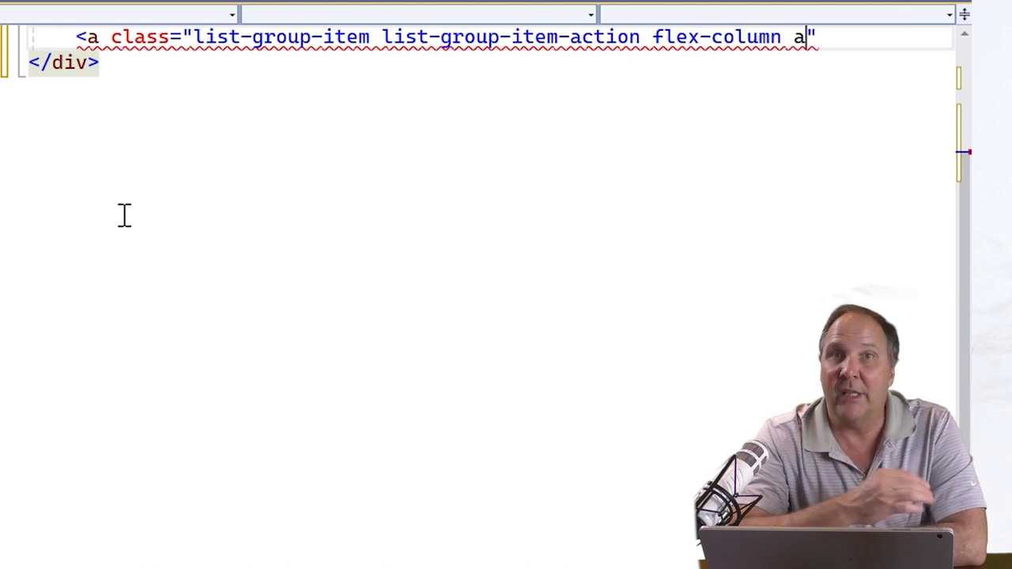
text(lign)
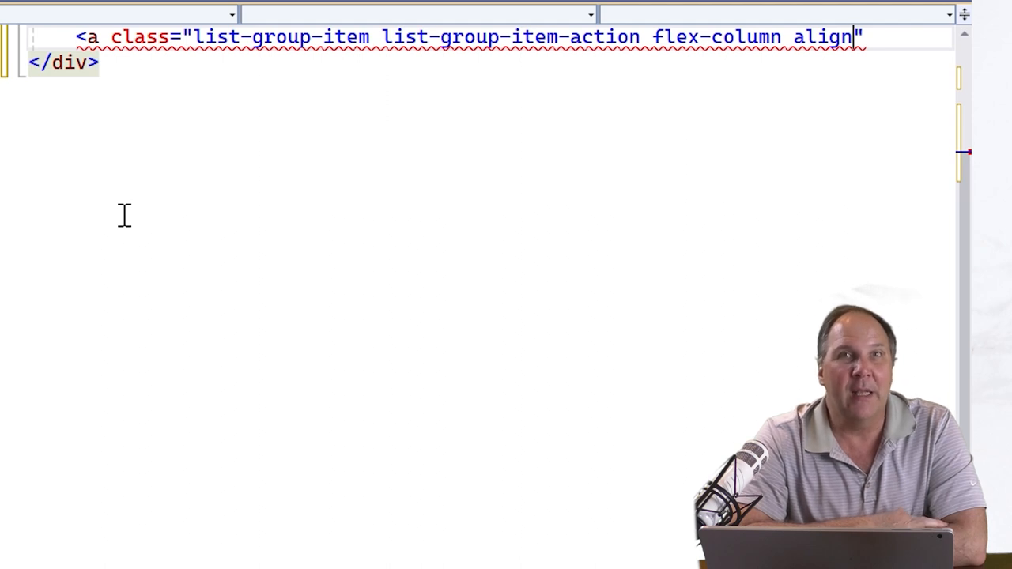
text(-items-st)
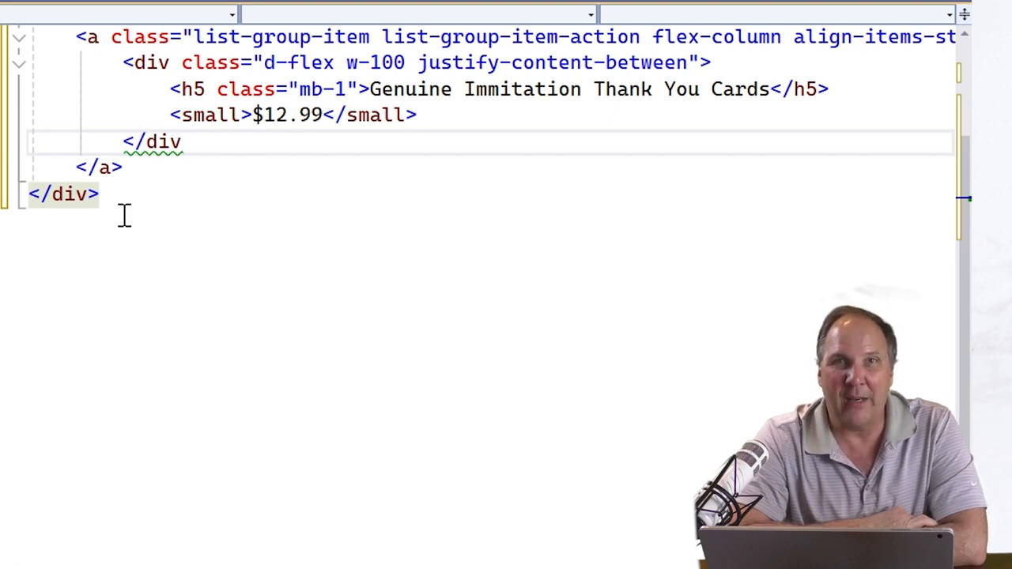
text(>)
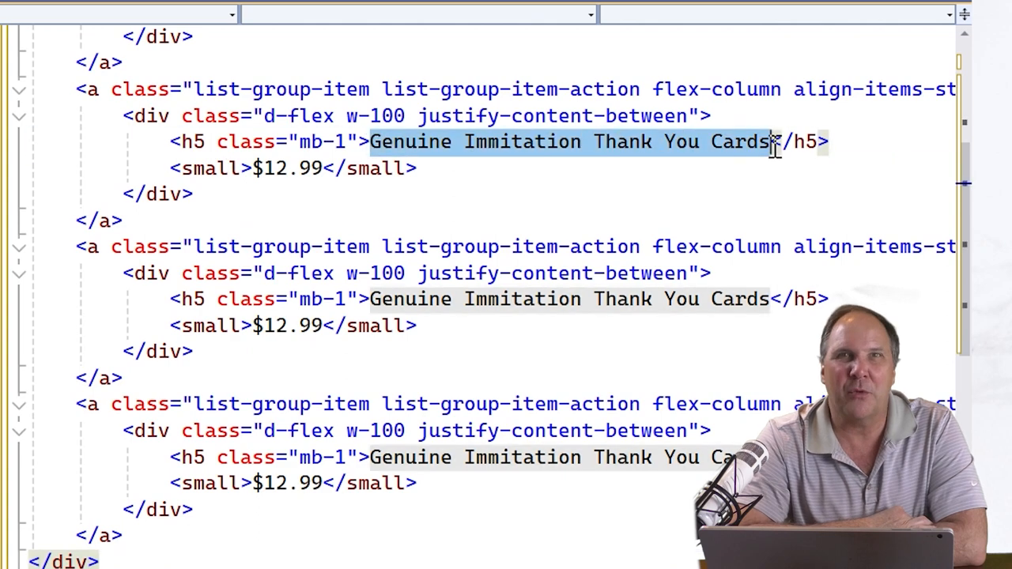
Step: Rename the pasted items Wamco FIzzer Gidget, Left Handed Pipe Wrench and Banana Peel Slipper SOcks
text(Wamco FI</h5>)
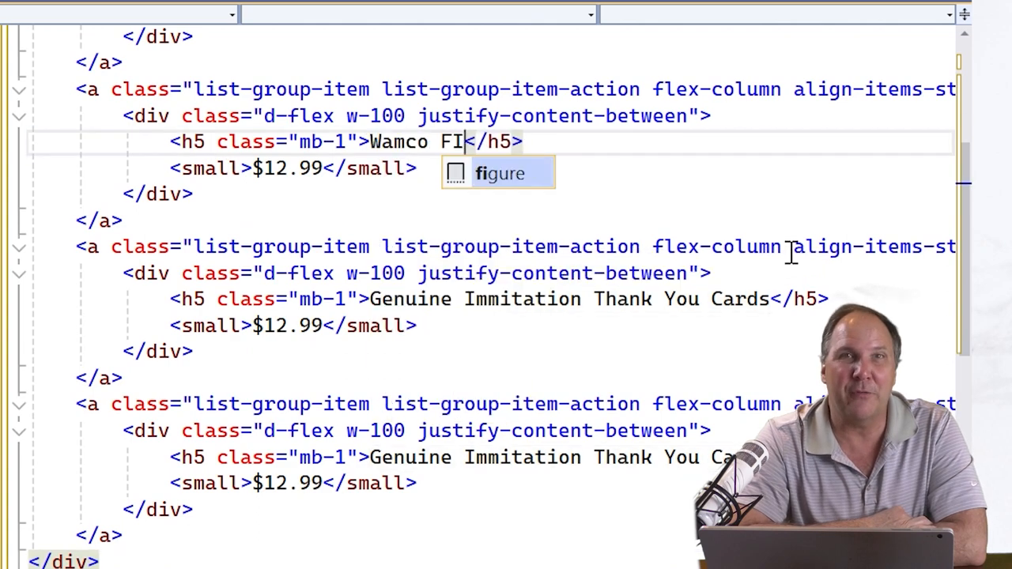
text(zzer Gidget)
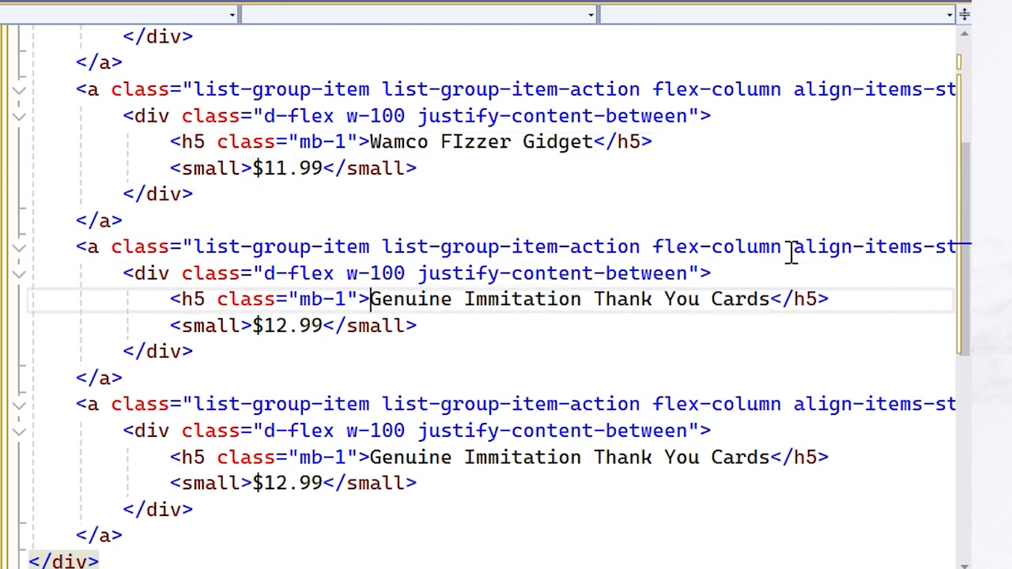
text(Left Handed Pipe Wrench</h5>)
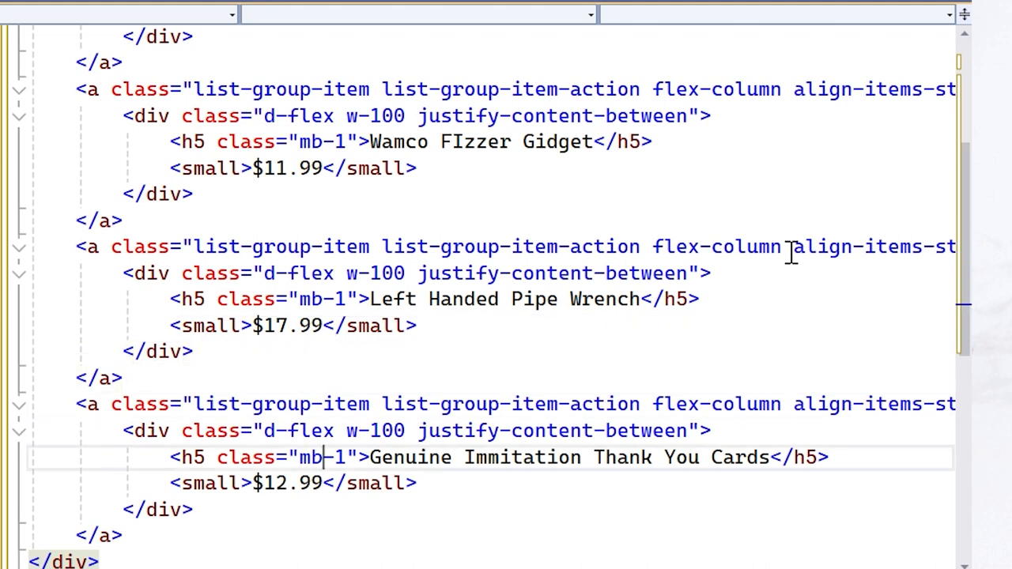
key(Delete)
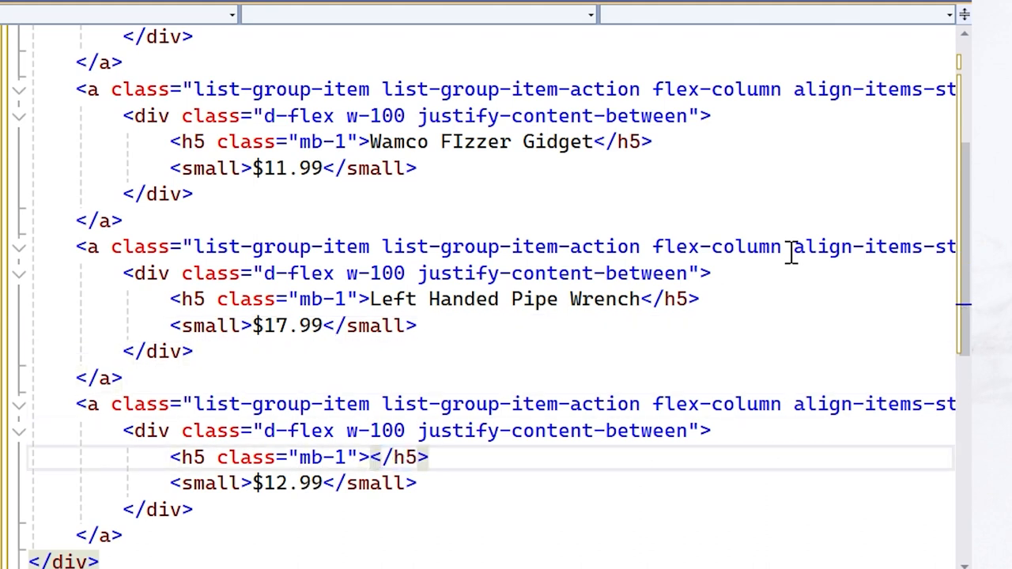
text(h)
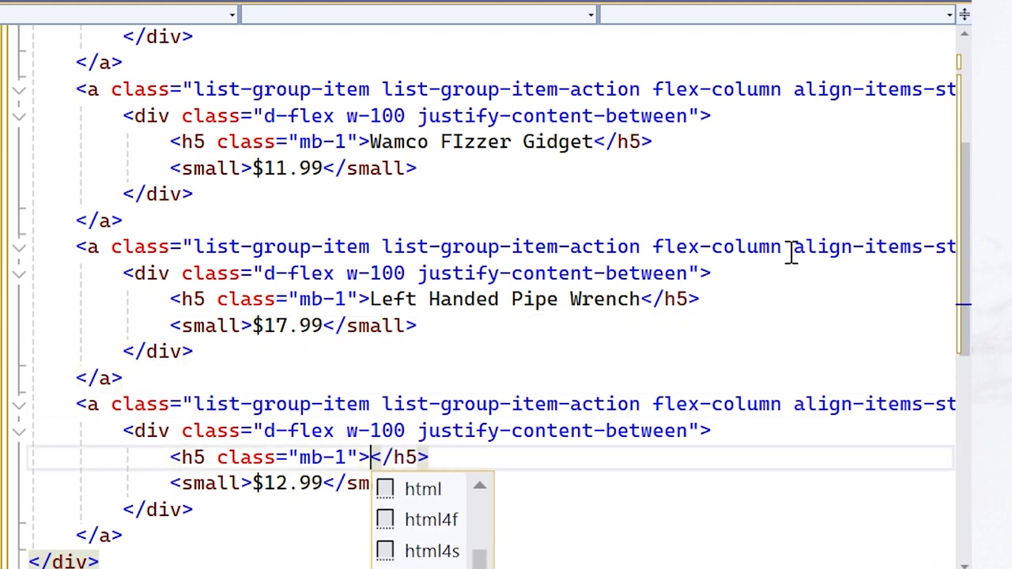
text(Banana Peel)
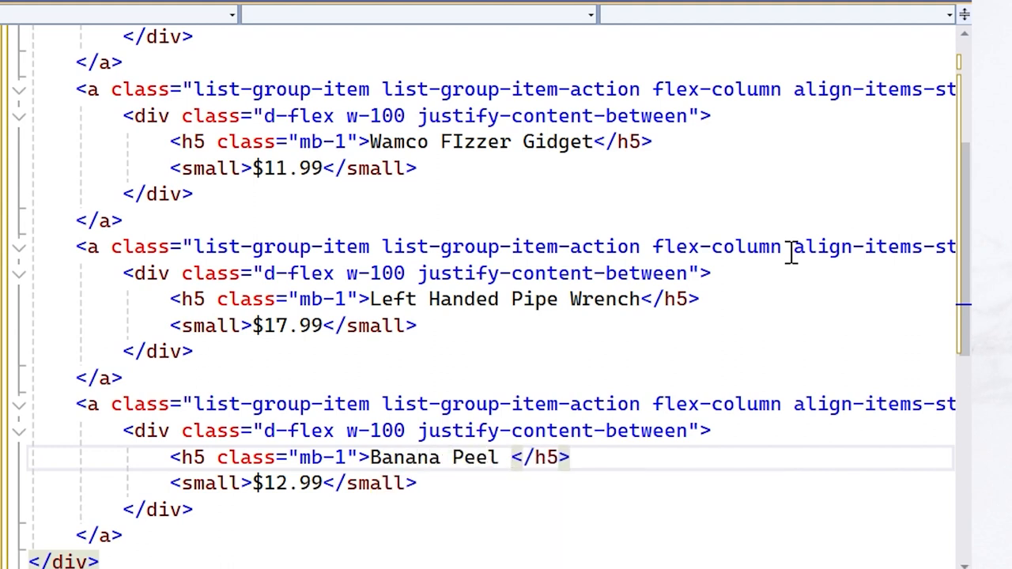
text(Slipper SOcks)
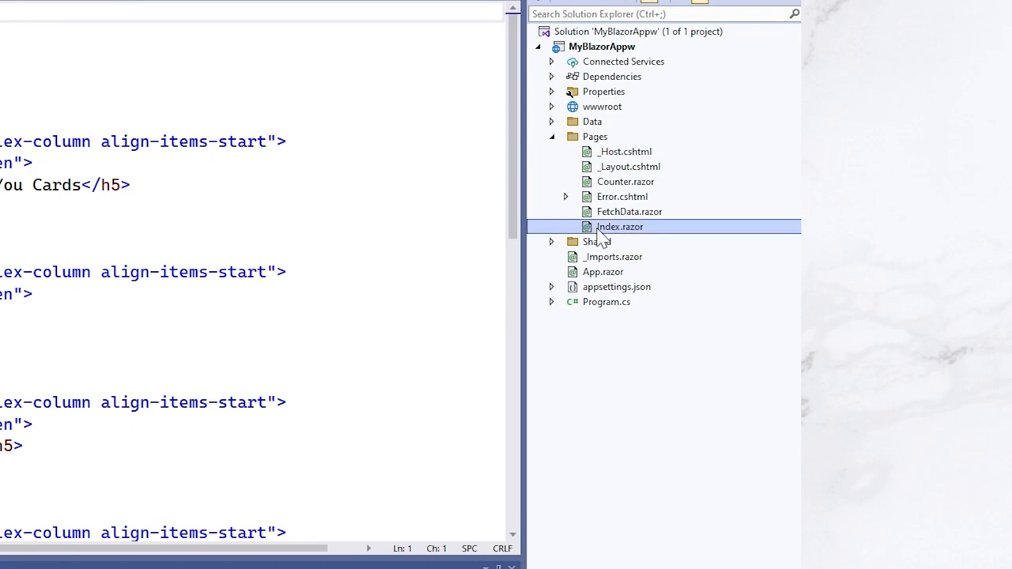
Step: View Index.razor in the browser and load the Home page listing the four priced items
right_click(620, 228)
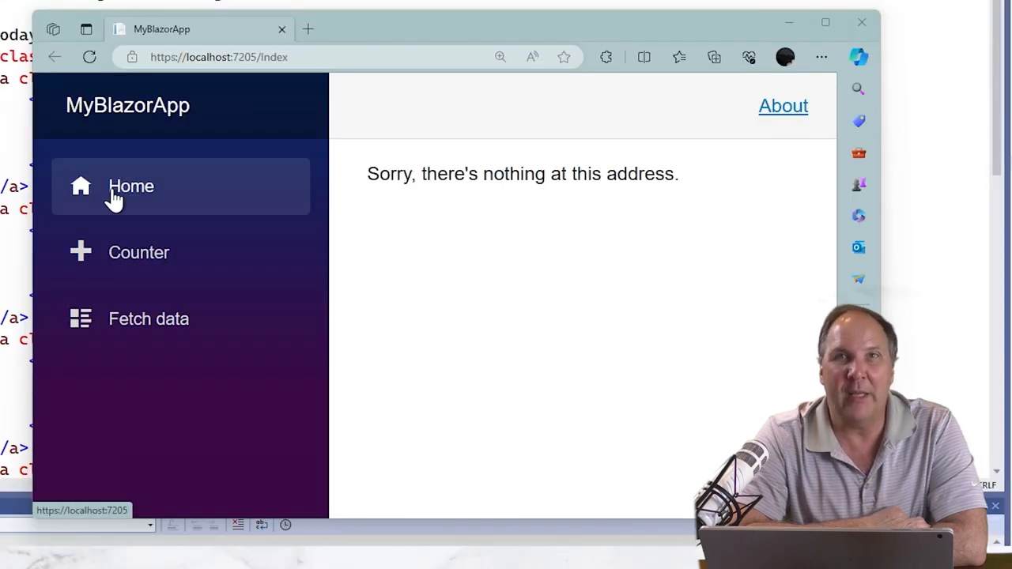
click(131, 186)
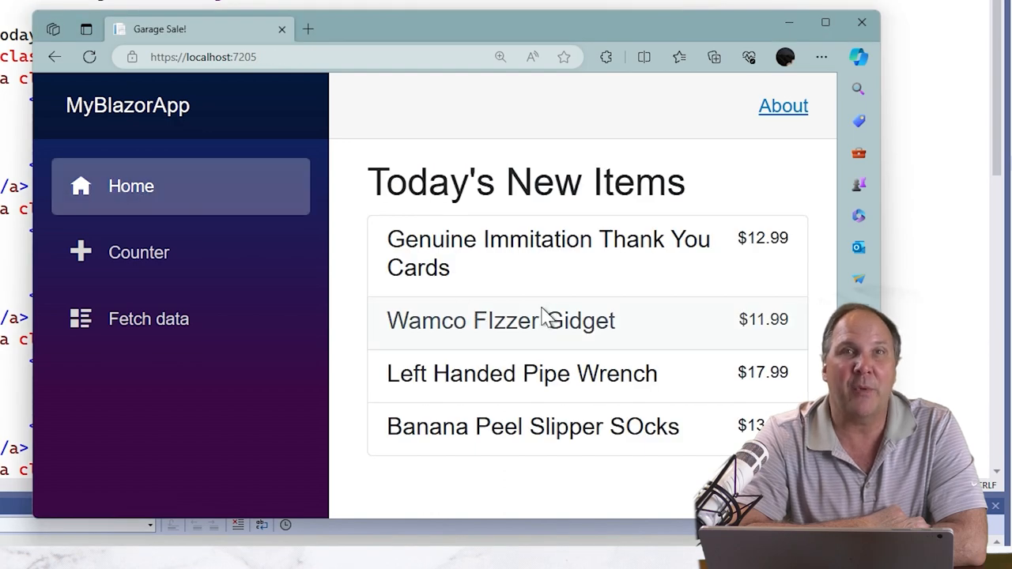
mouse_move(474, 298)
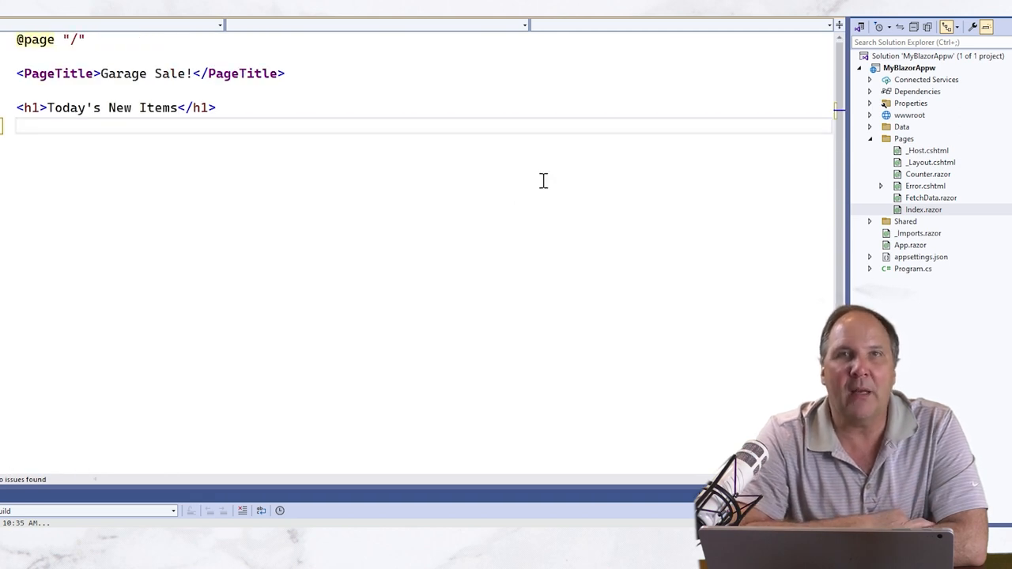
Step: Add a Razor component named ItemSummary under Pages and select its placeholder heading for the pasted list
right_click(905, 139)
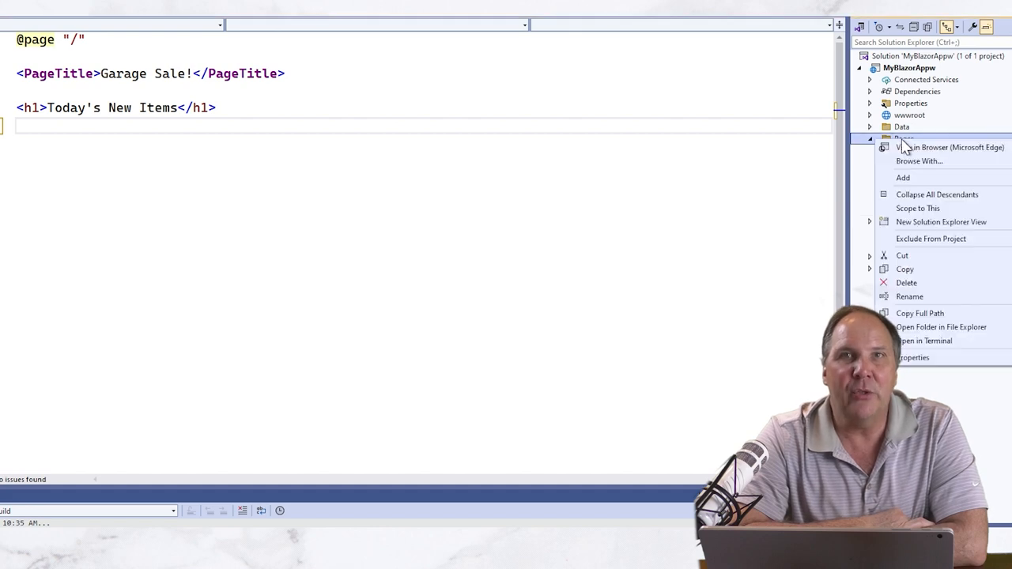
click(902, 177)
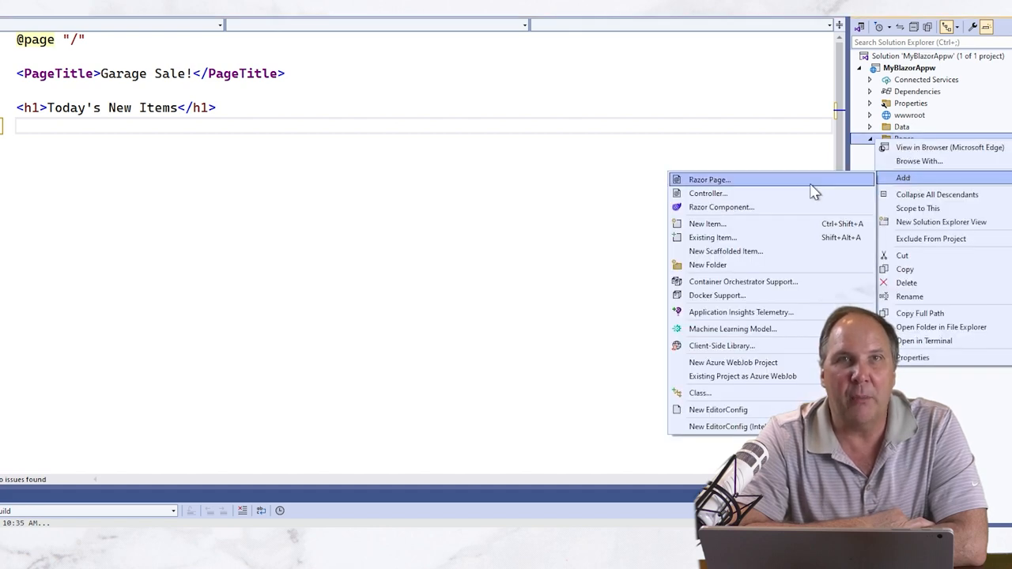
mouse_move(721, 205)
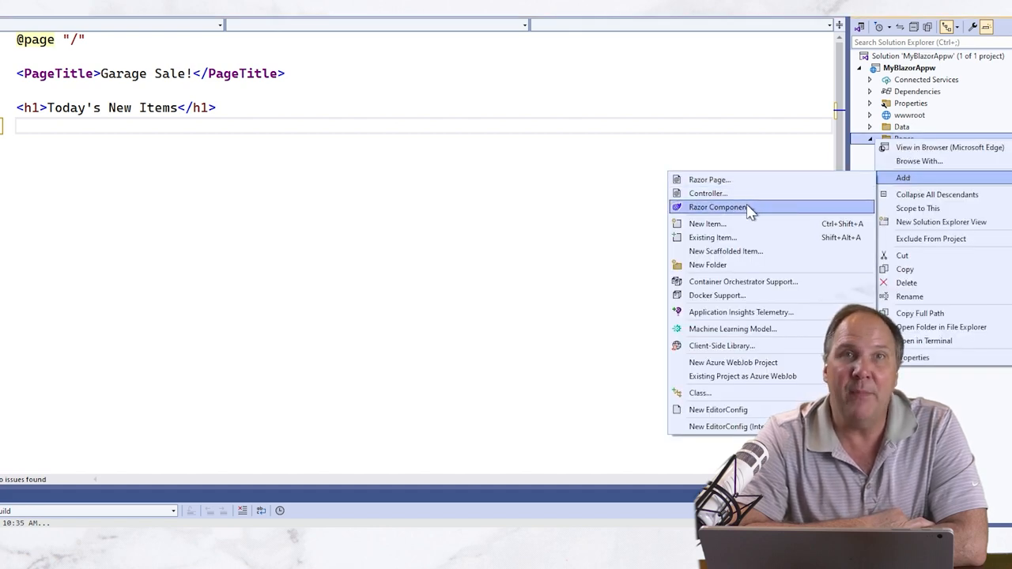
click(707, 225)
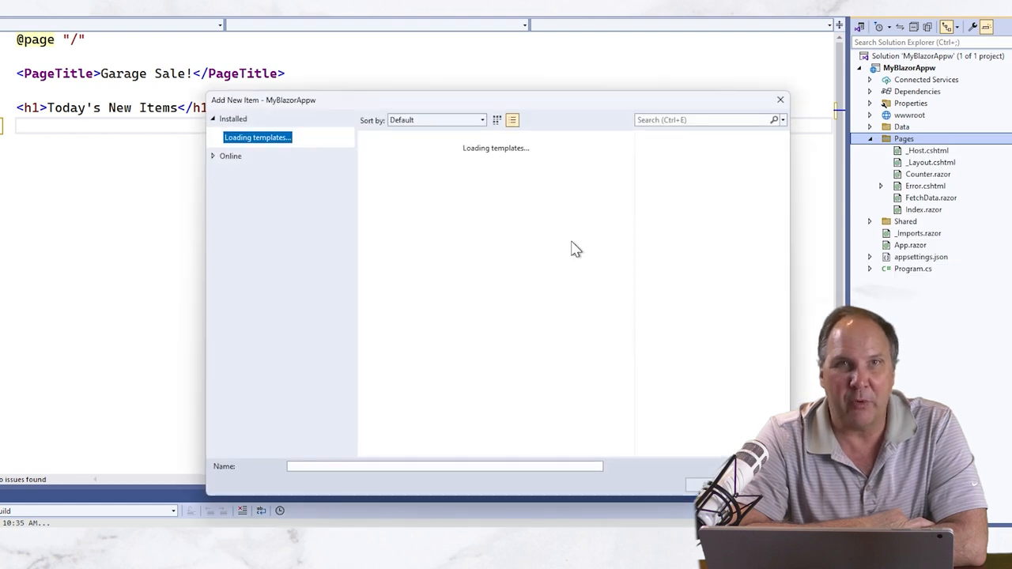
text(ItemSummar)
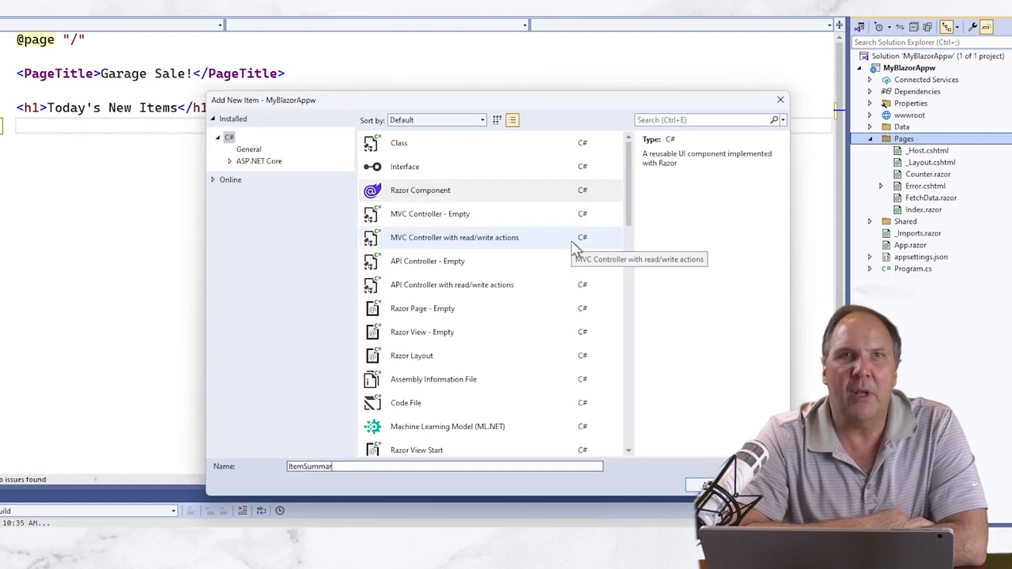
click(702, 484)
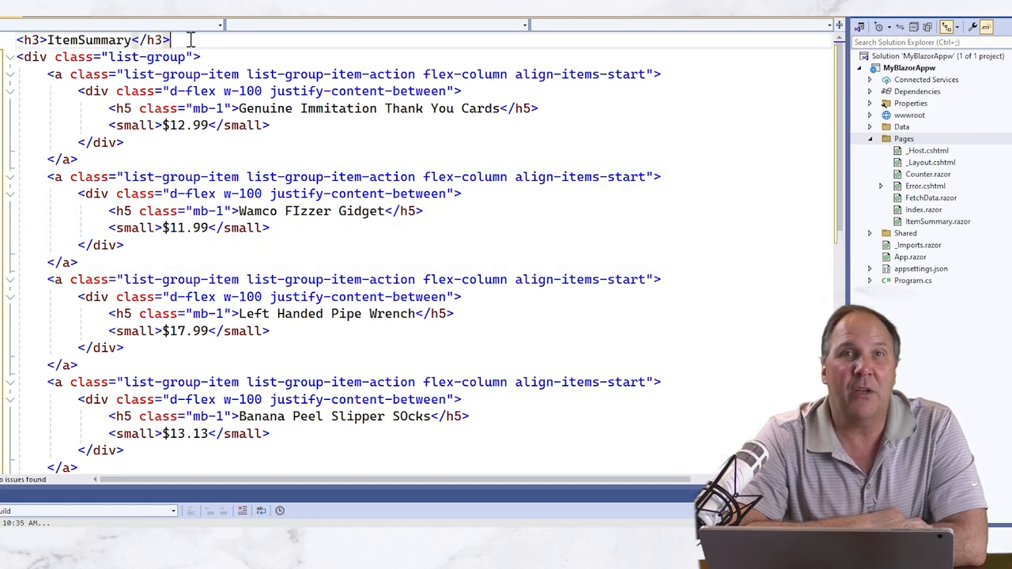
triple_click(87, 39)
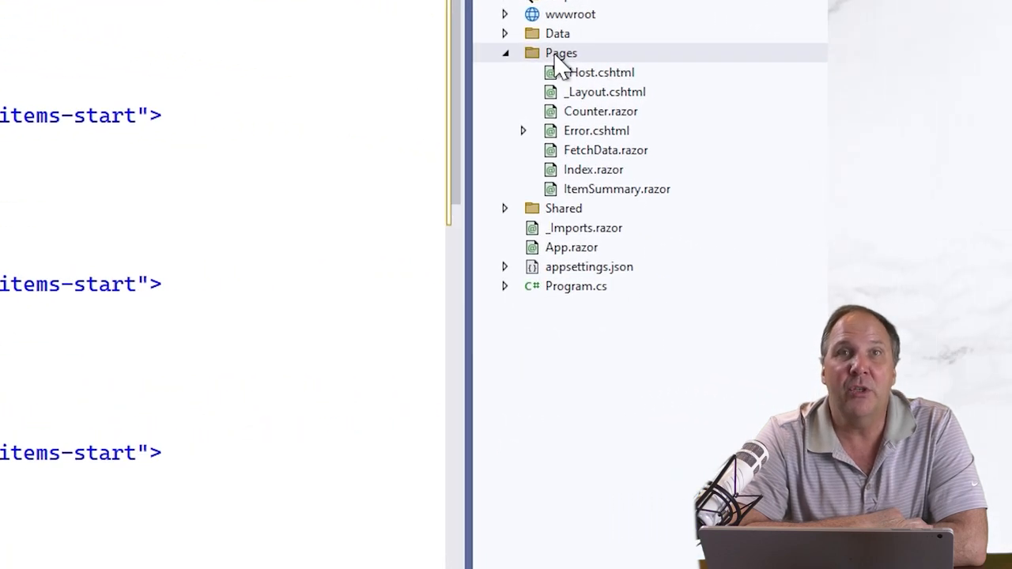
Step: Create a Components folder under Pages and move ItemSummary.razor into it
right_click(560, 54)
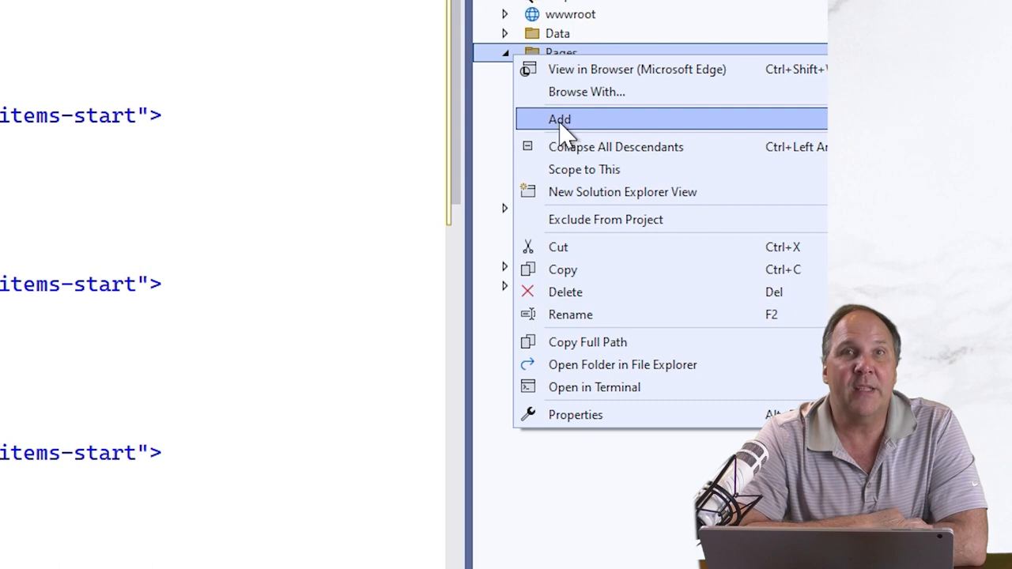
mouse_move(560, 119)
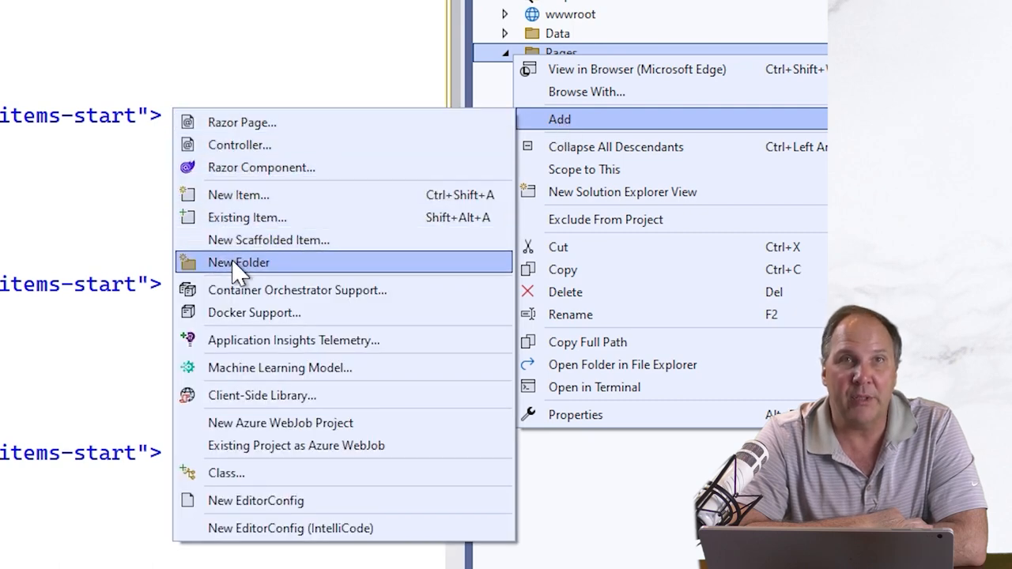
click(239, 263)
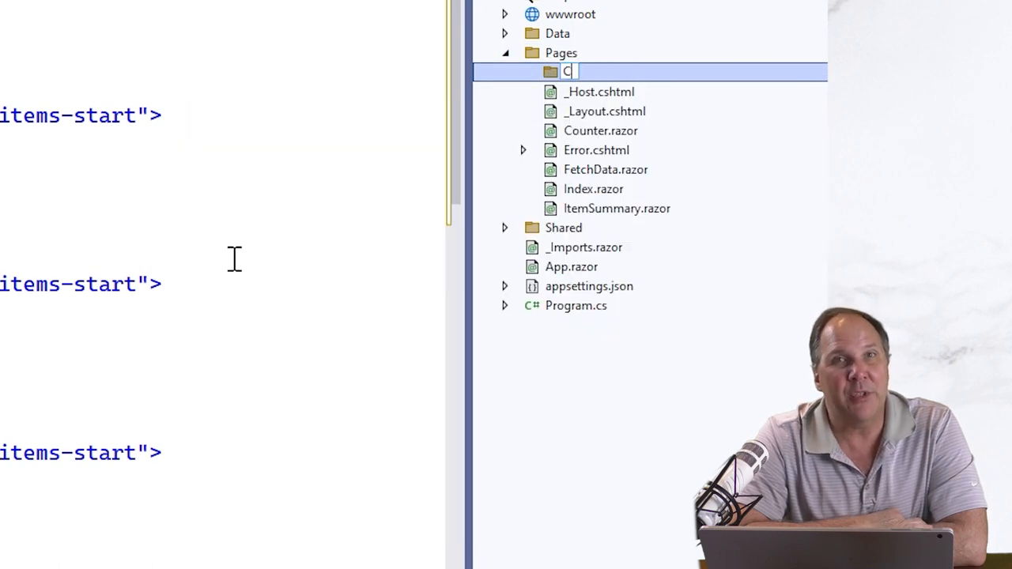
text(omponent)
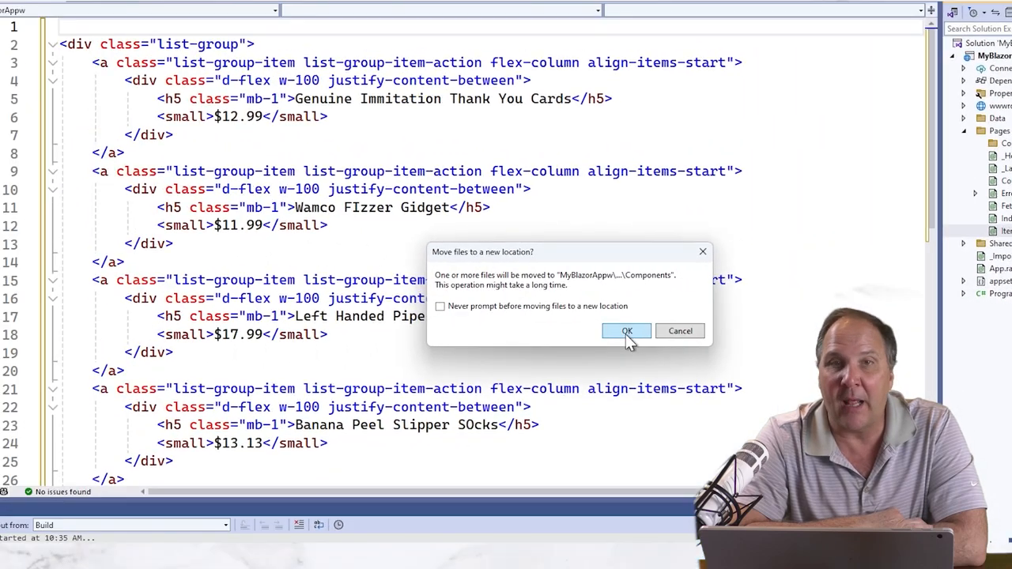
click(626, 330)
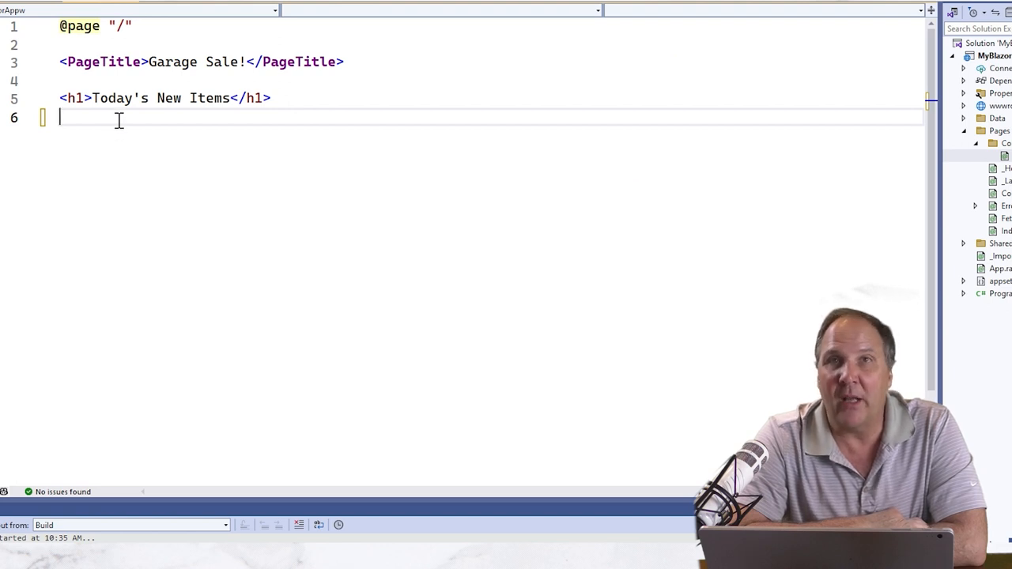
text(<ItemS)
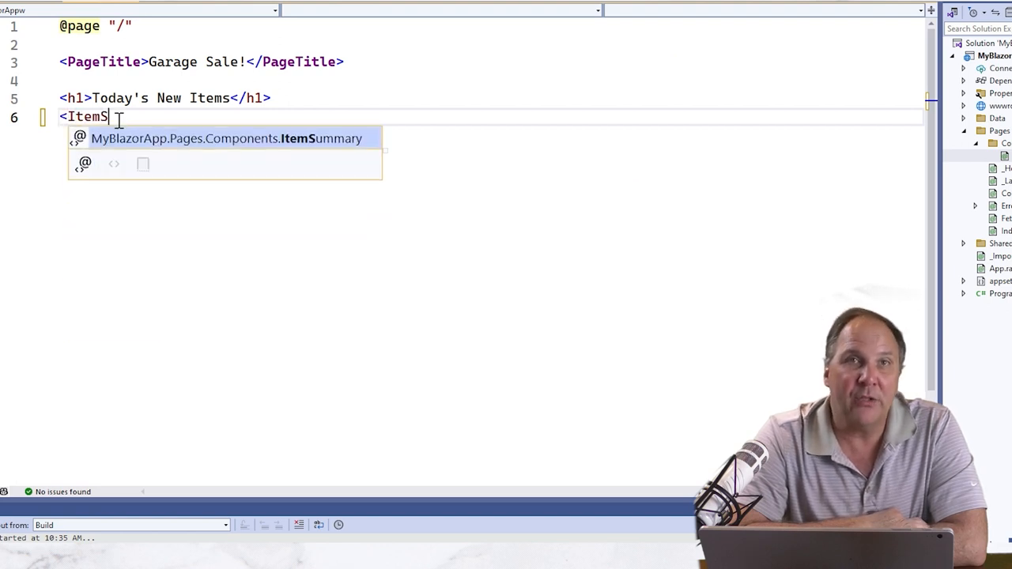
text(ummary/>)
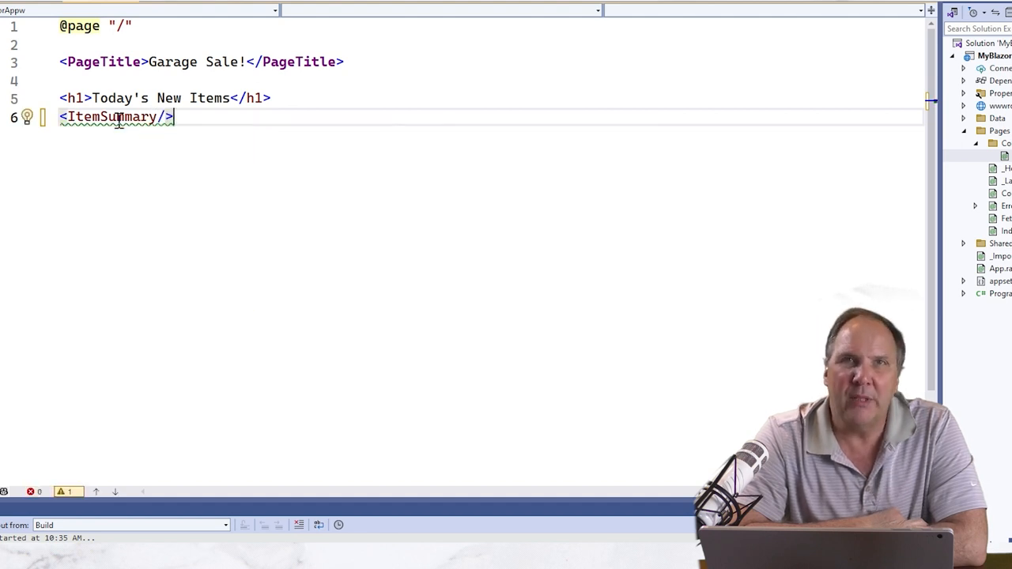
mouse_move(119, 117)
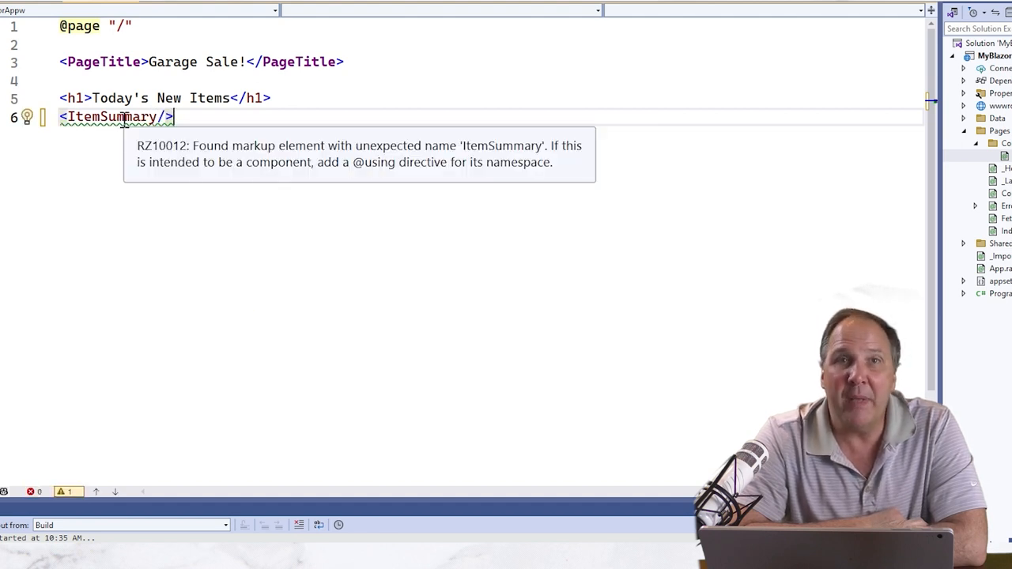
click(104, 139)
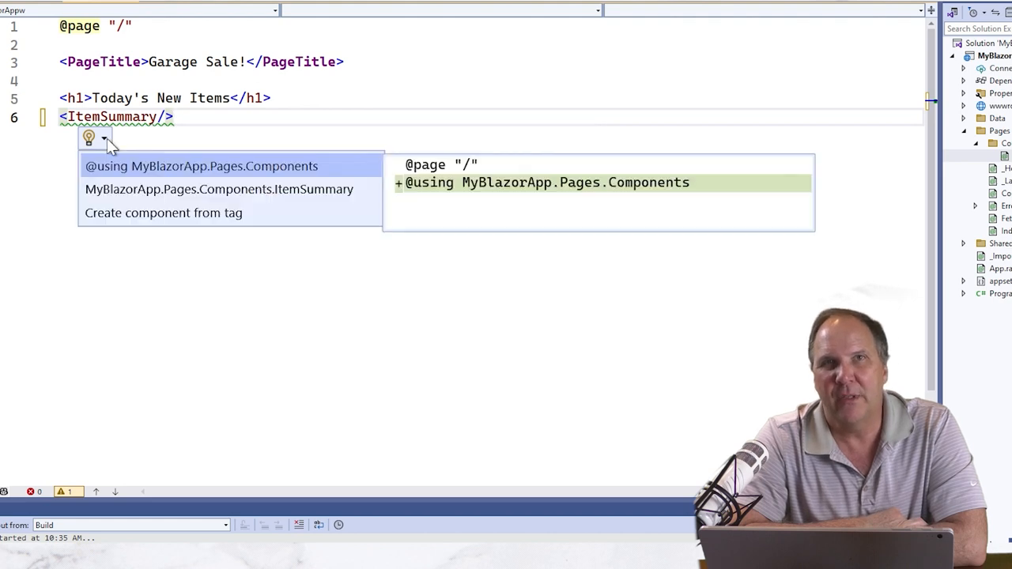
click(201, 167)
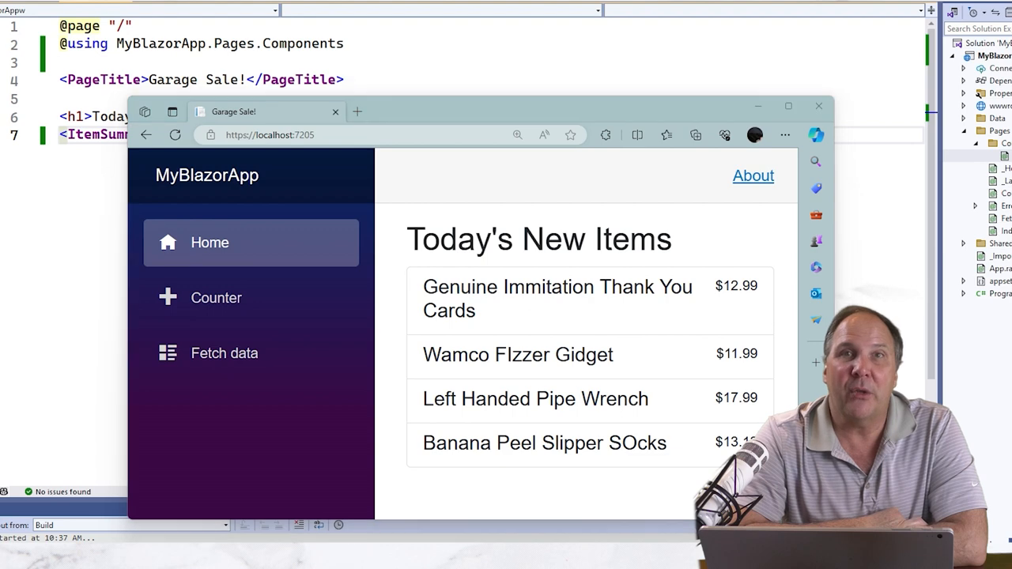
right_click(657, 114)
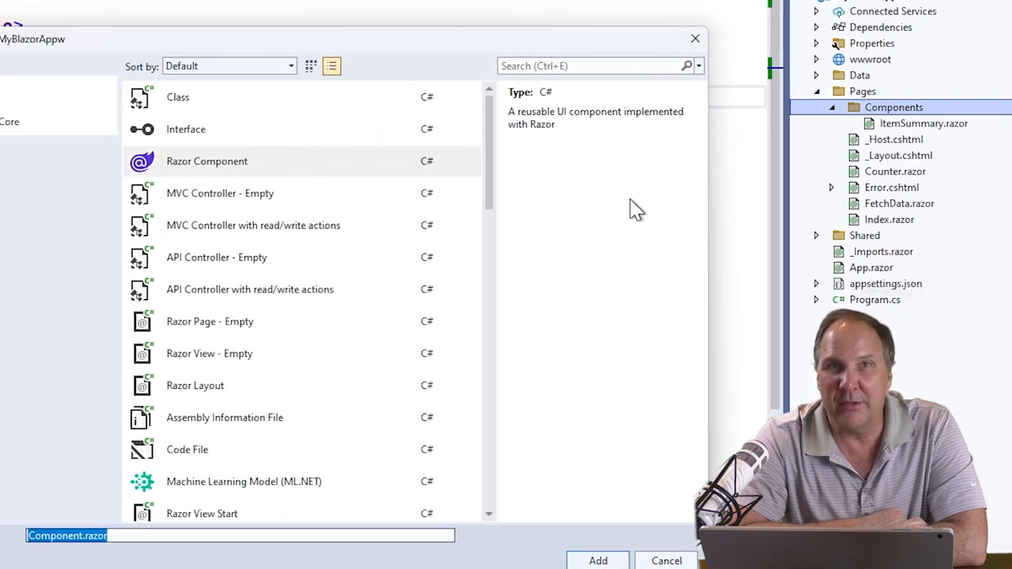
Step: Create a new Razor component named ItemDetail in Components
text(Item)
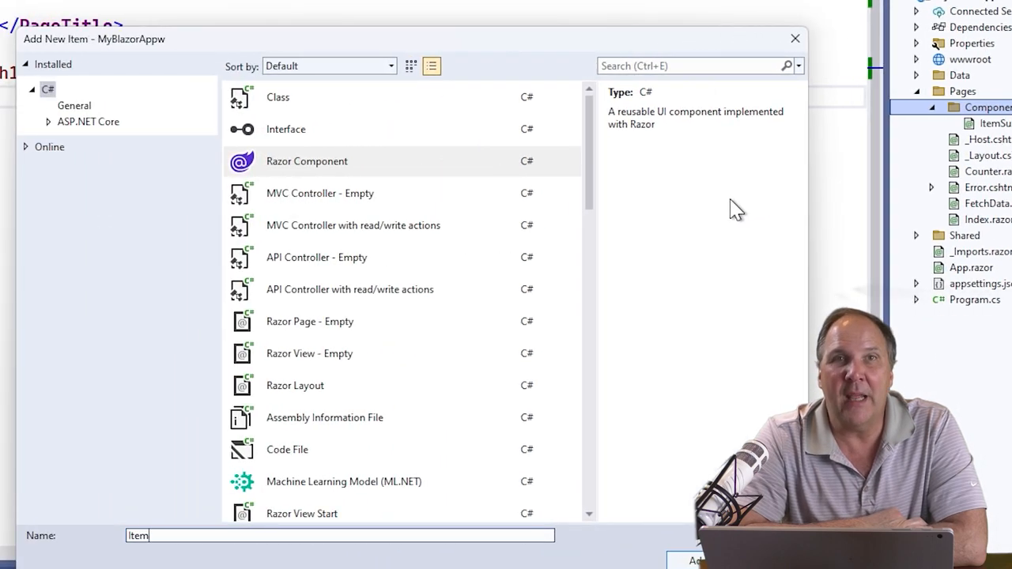
text(Detail)
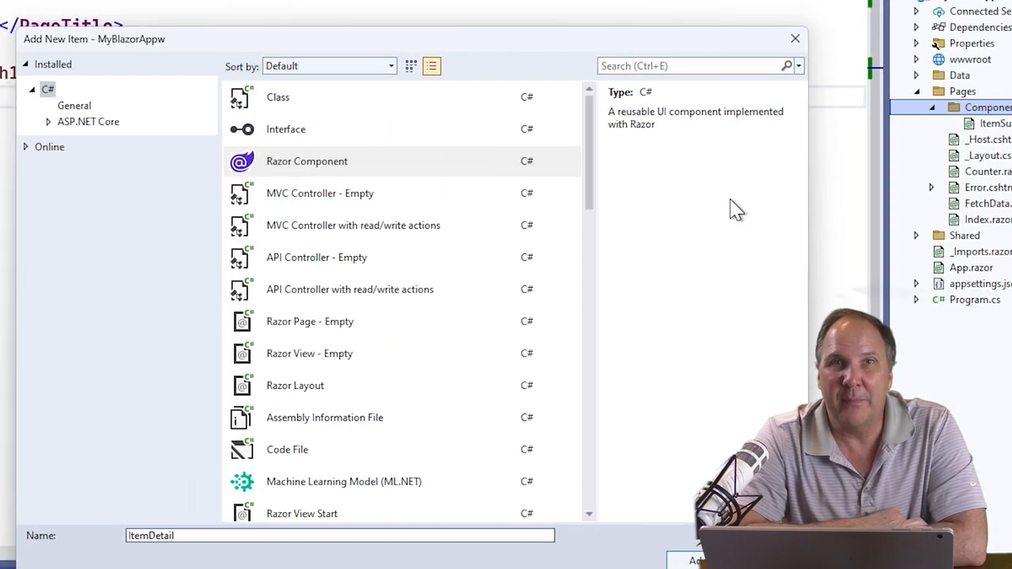
click(696, 560)
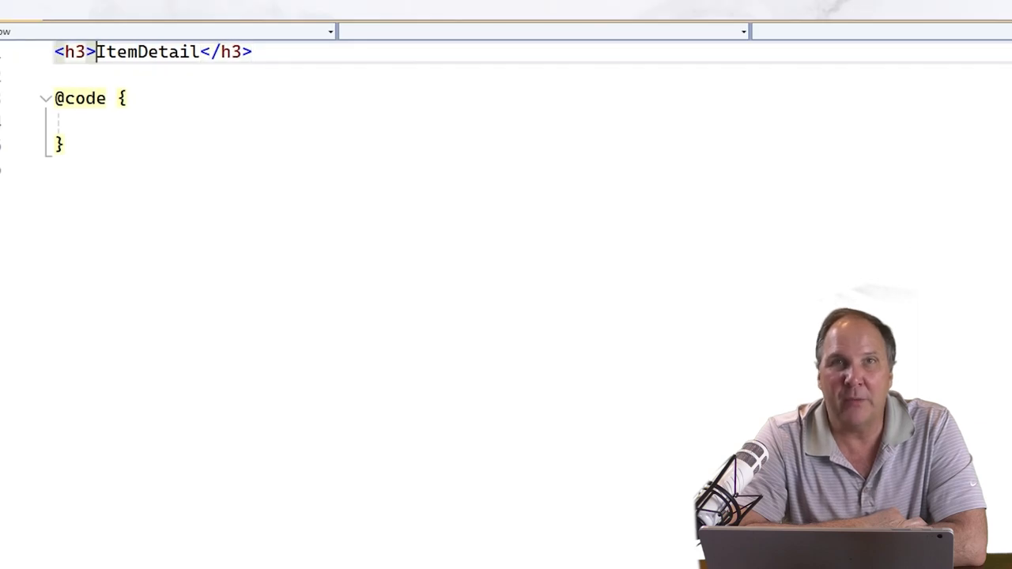
Step: Write the thank-you cards' heading and paragraphs ending with Shipping: $3.99
text(Genuine Immitation Thank You Cards)
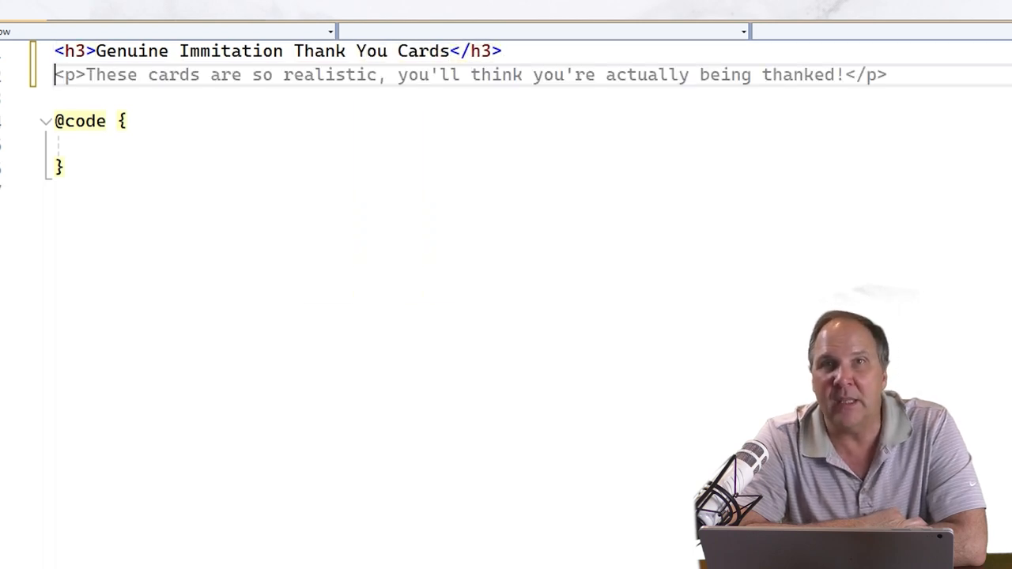
text(<p>Price: %12.</p>)
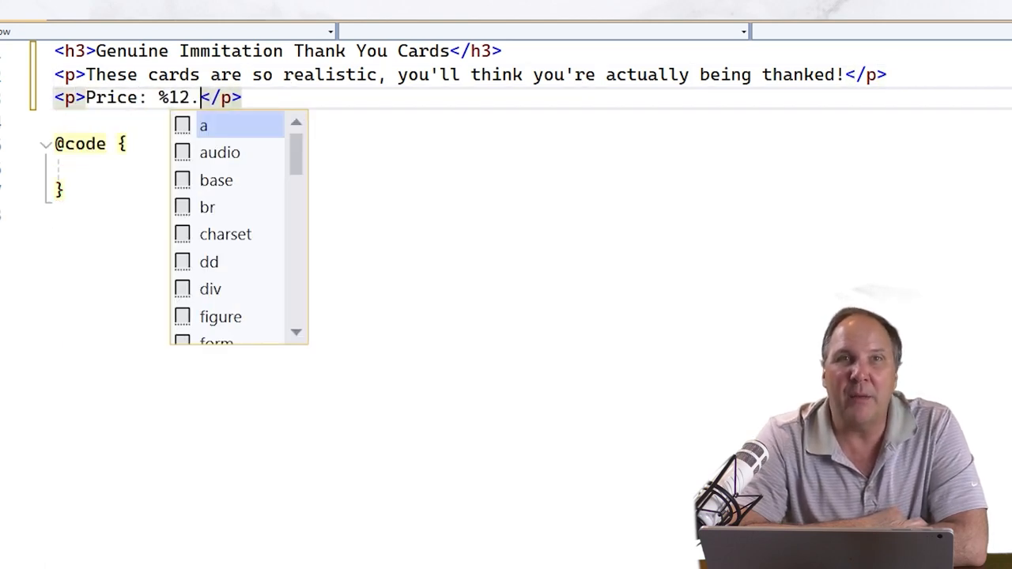
text(99)
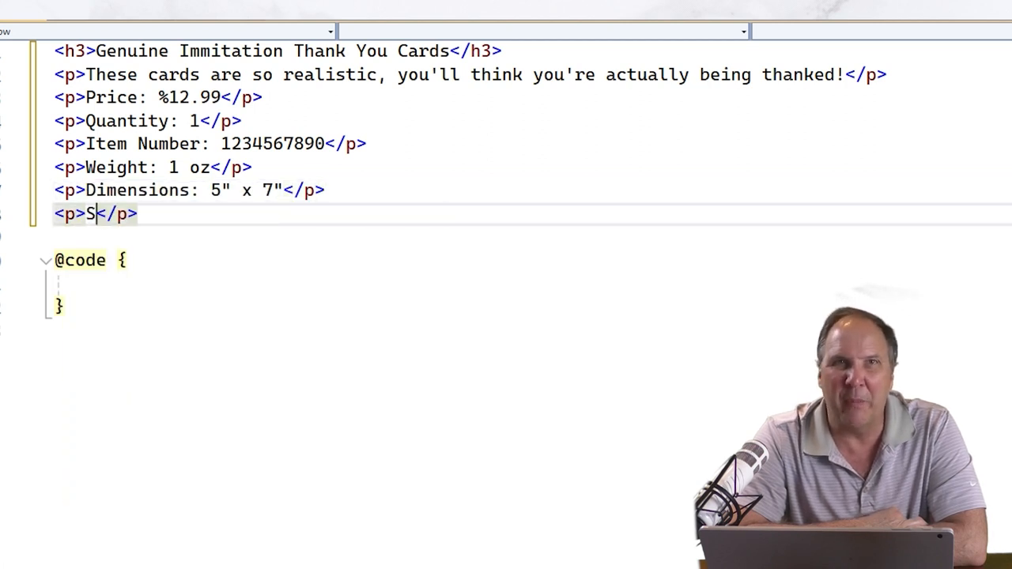
text(hipping: $3)
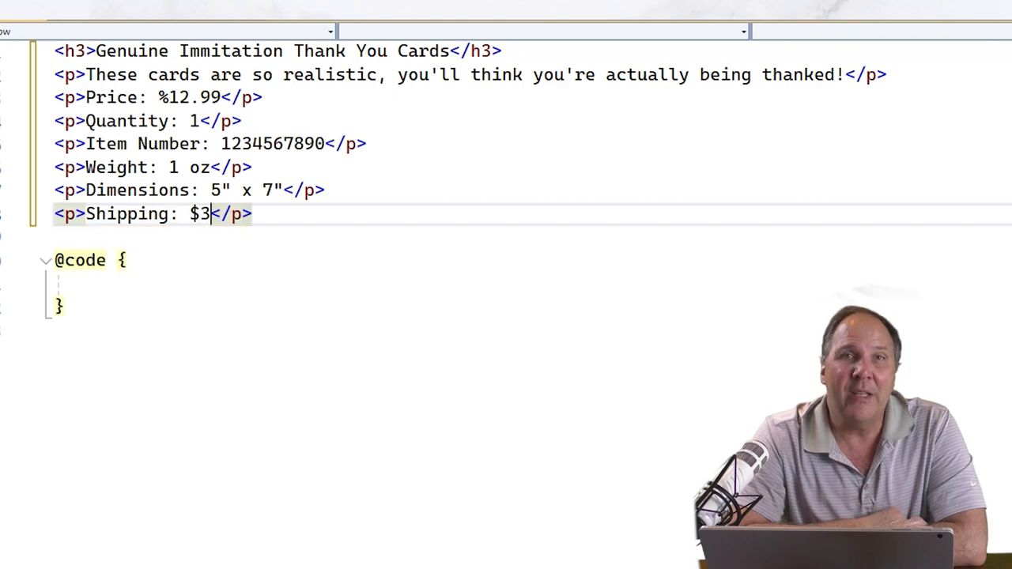
text(.99)
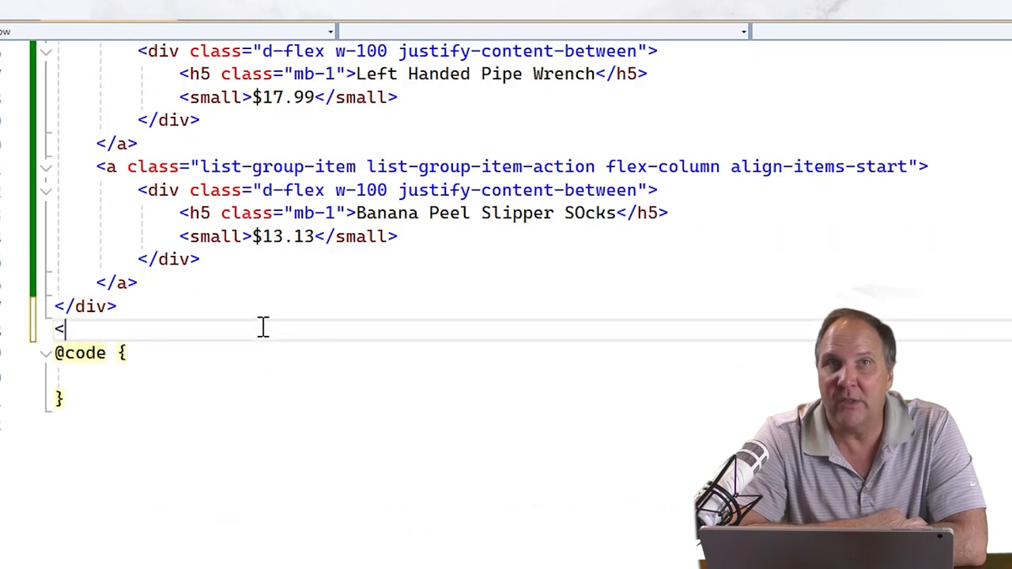
Step: Add <hr/> and <ItemDetail/> after the list's closing div in ItemSummary.razor
text(hr/>)
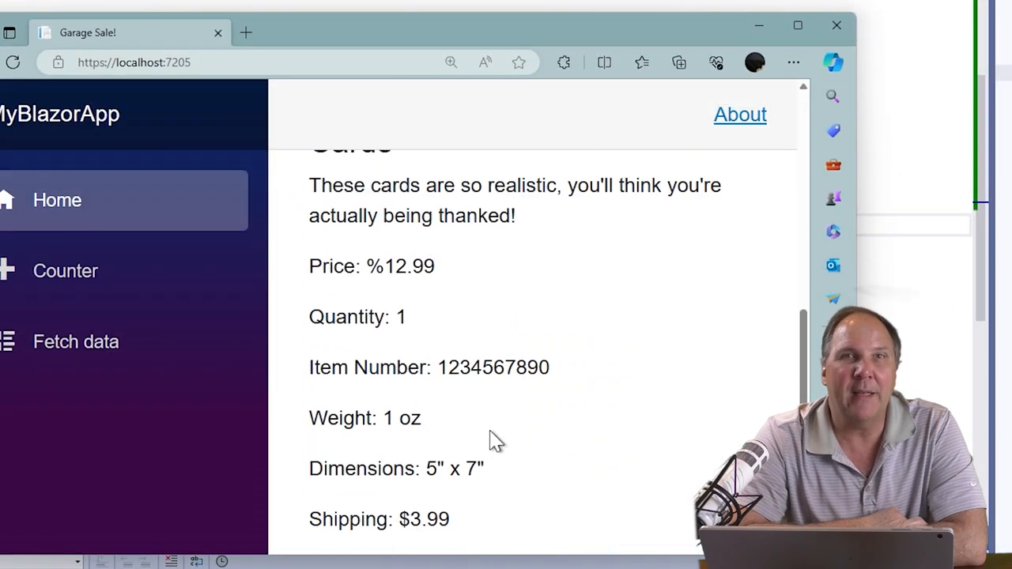
Step: Scroll the refreshed home page to see the card details beneath the item list
scroll(up, 3)
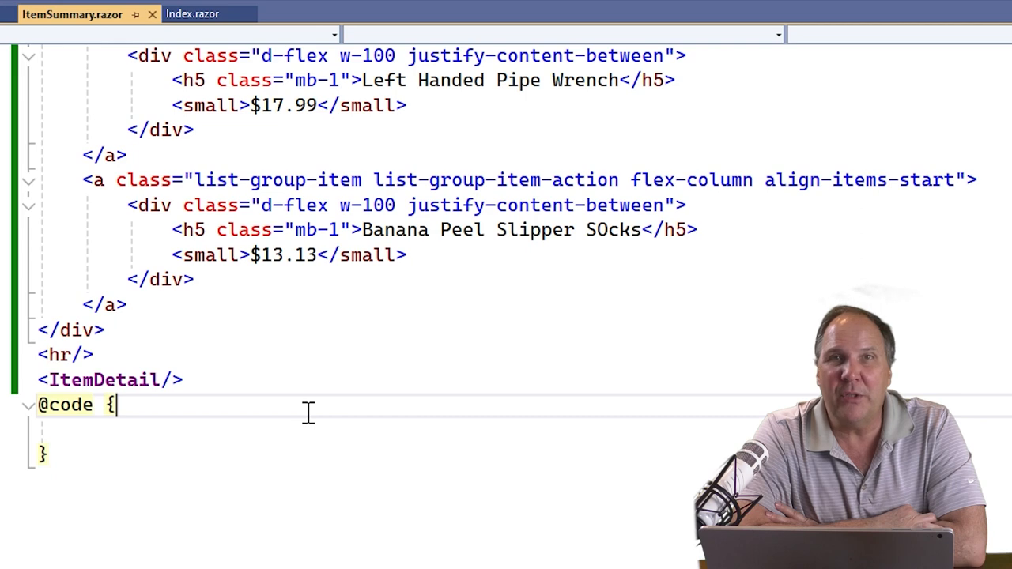
text(priv)
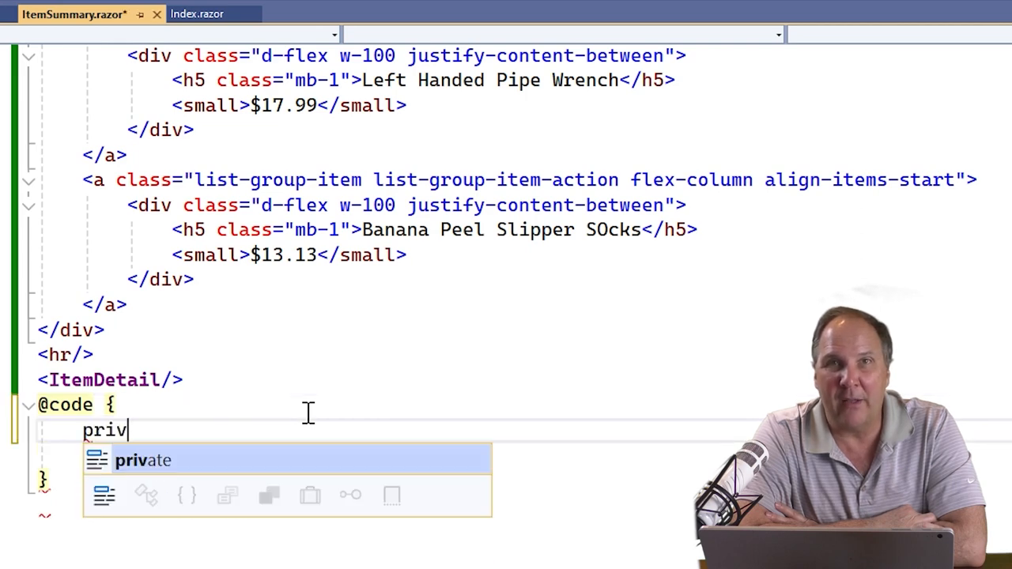
text(ate bool)
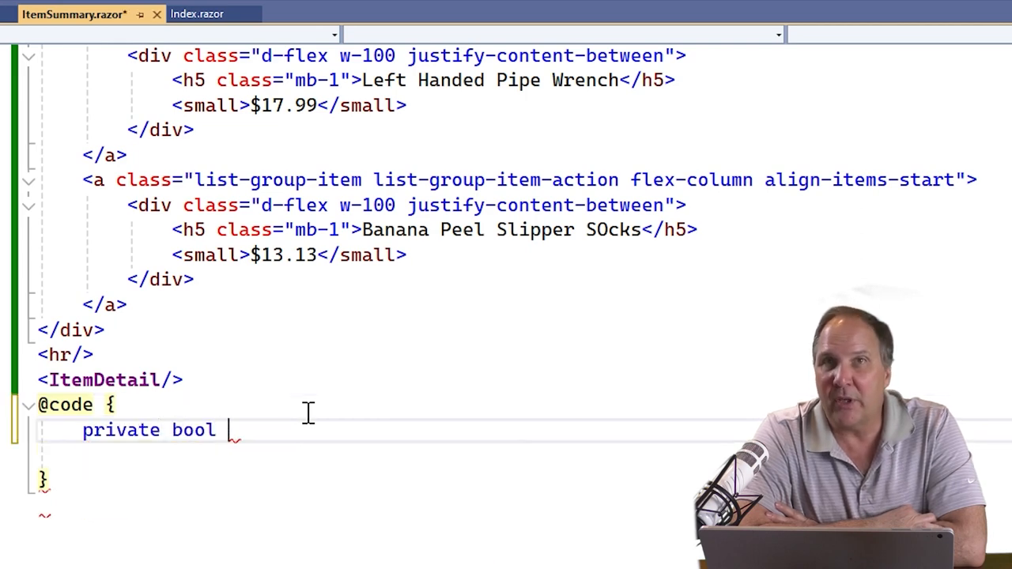
text(de)
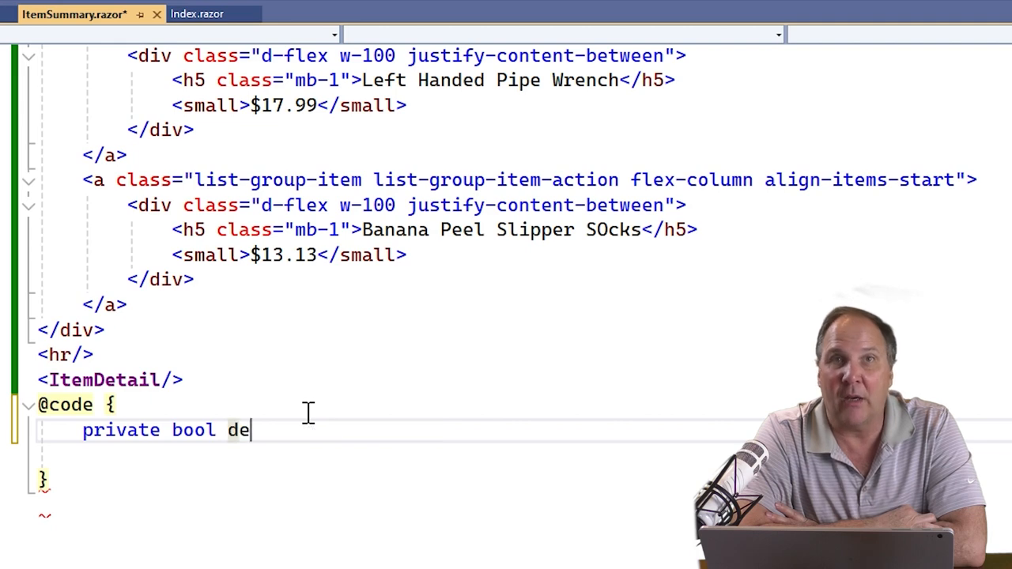
text(tailVisible = false;)
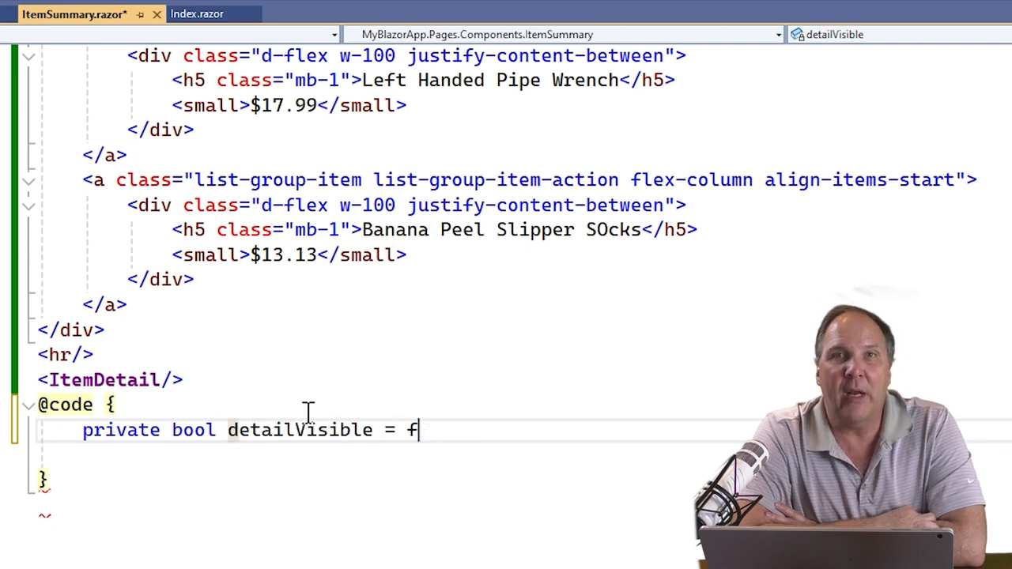
text(alse;)
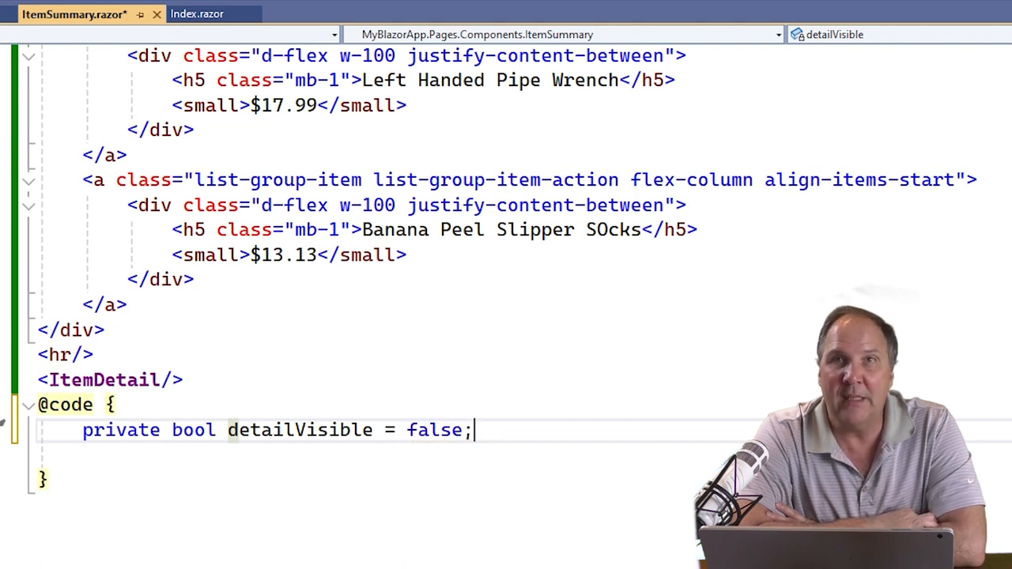
mouse_move(317, 163)
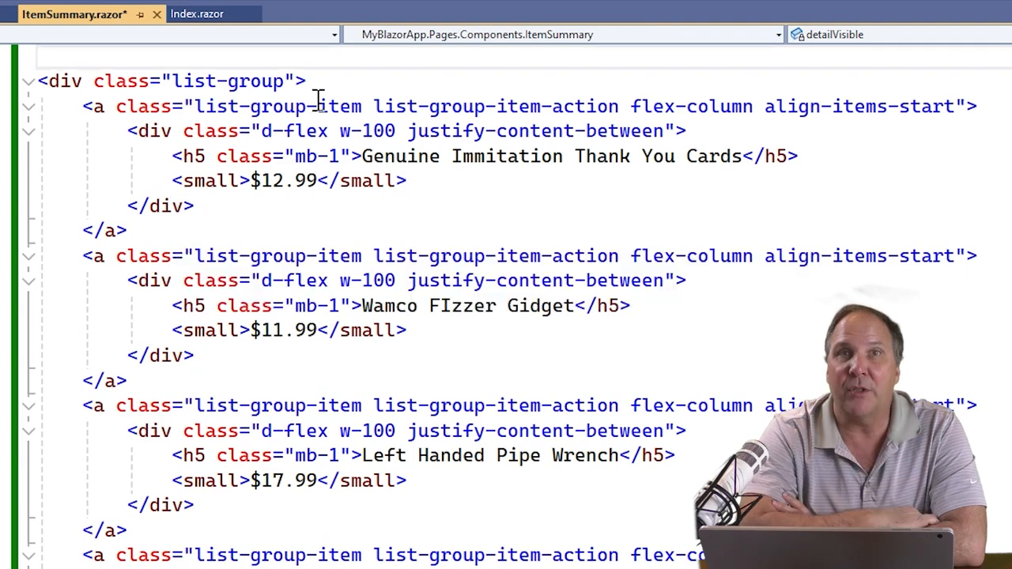
text(@if (!detailVisible))
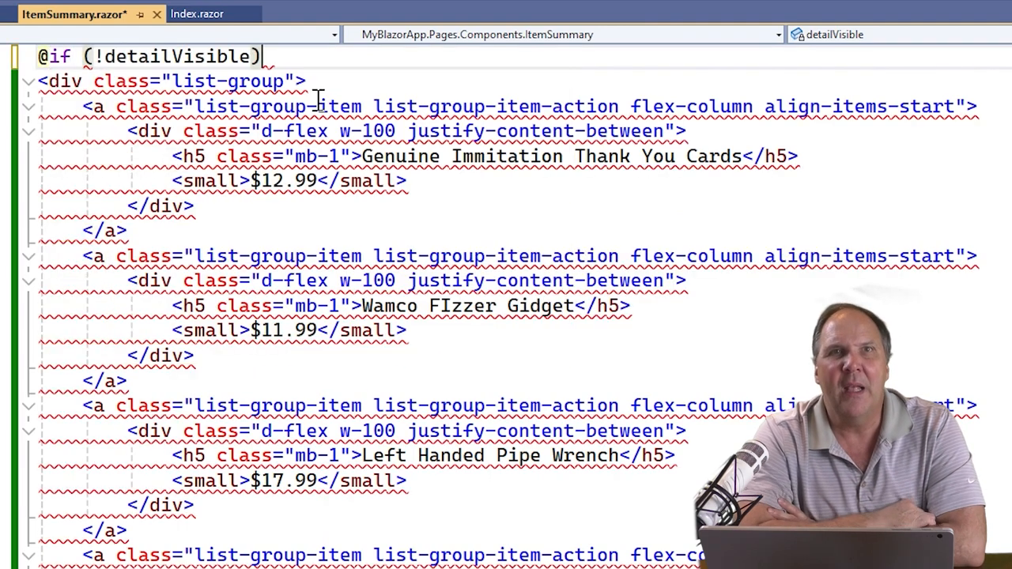
scroll(down, 3)
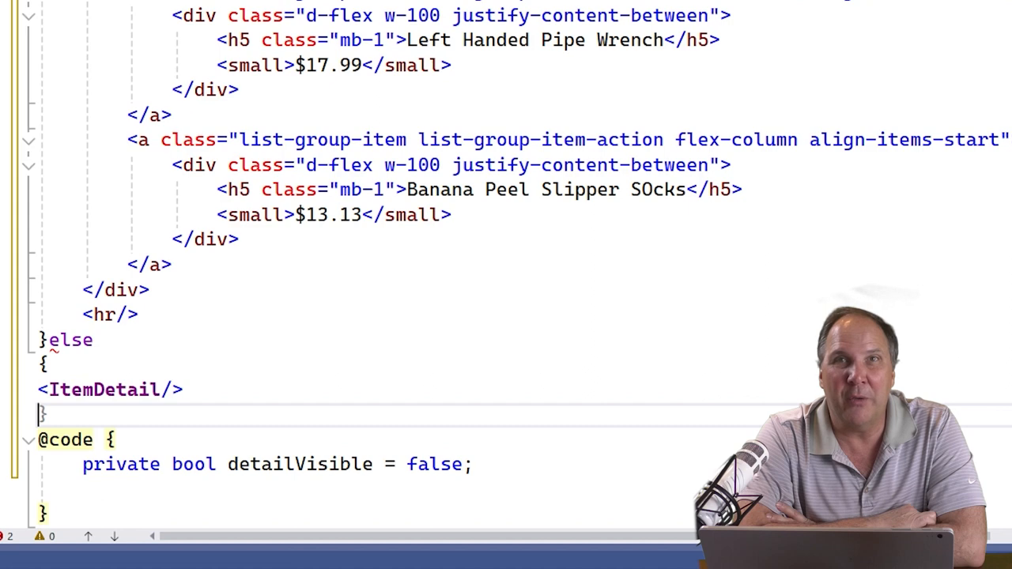
text(<button)
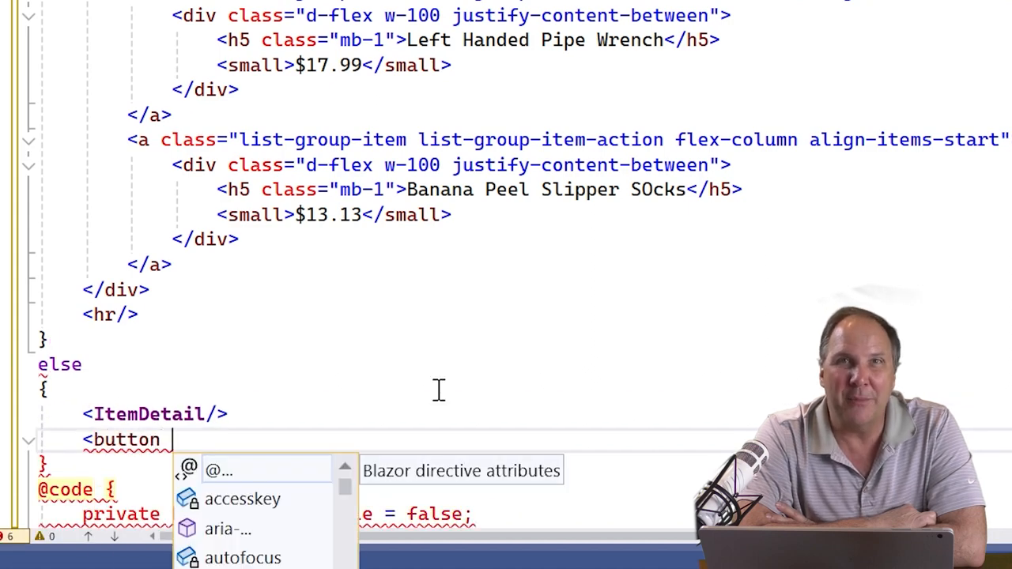
text(class="btn ")
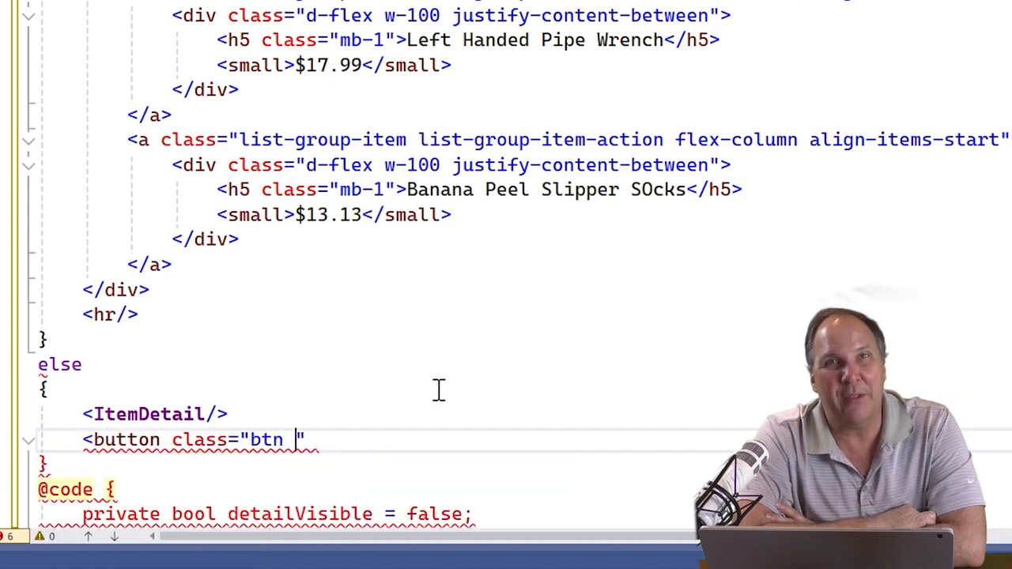
text(btn-primary)
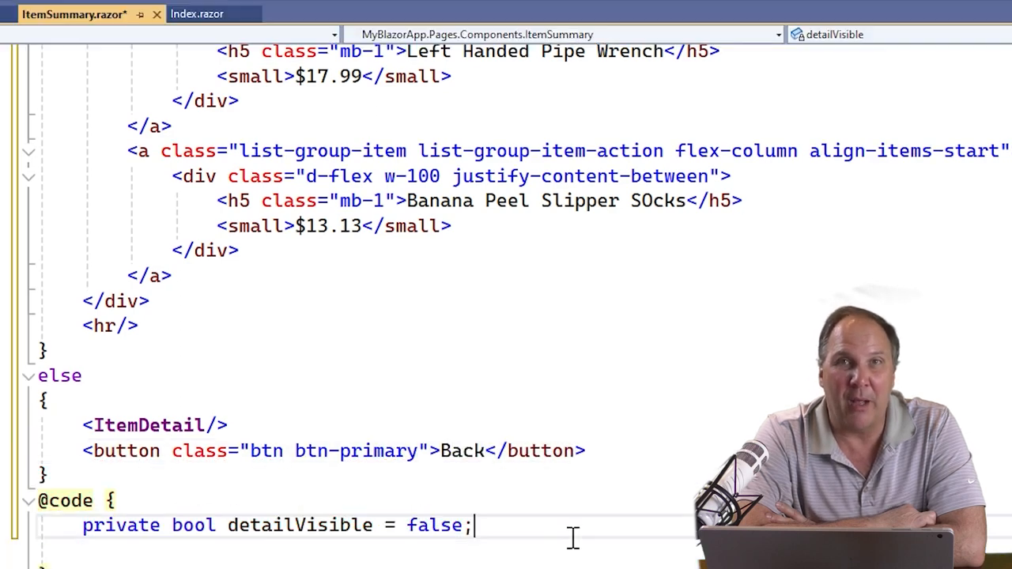
Step: Add a private void ToggleDetail() method that flips detailVisible, and begin an @ attribute on the first link
text(p)
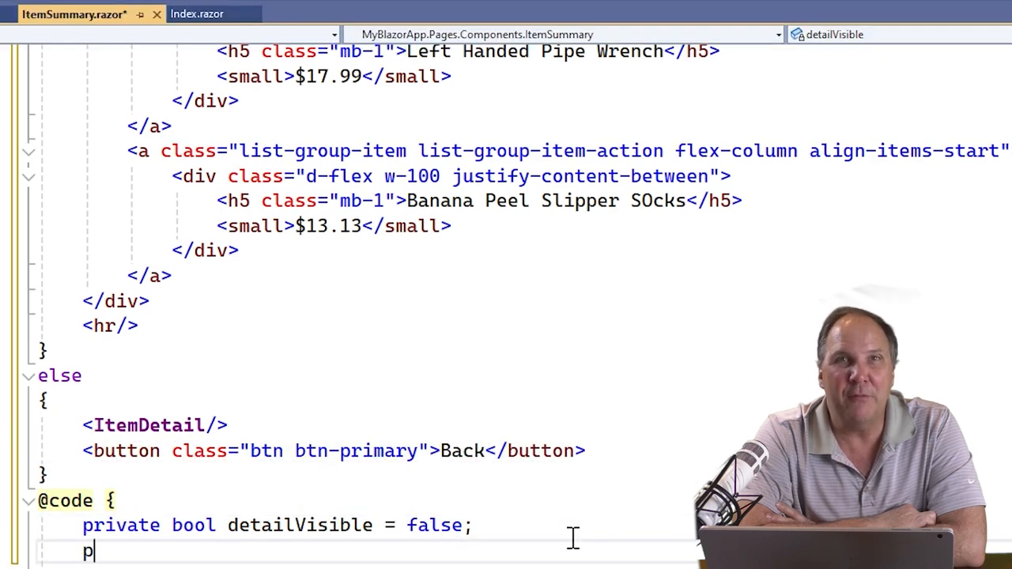
text(rivate void ToggleDetail()
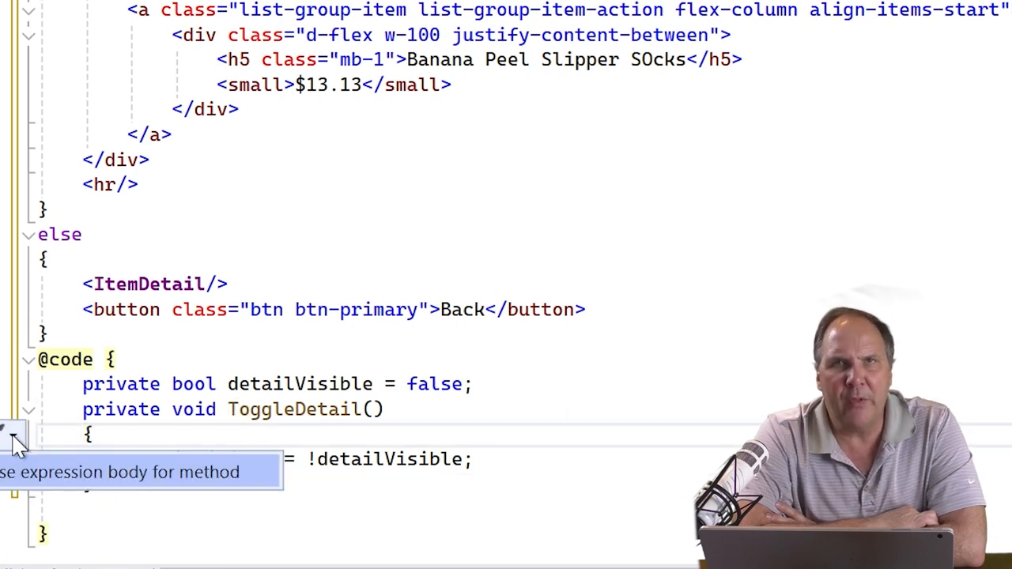
text(@)
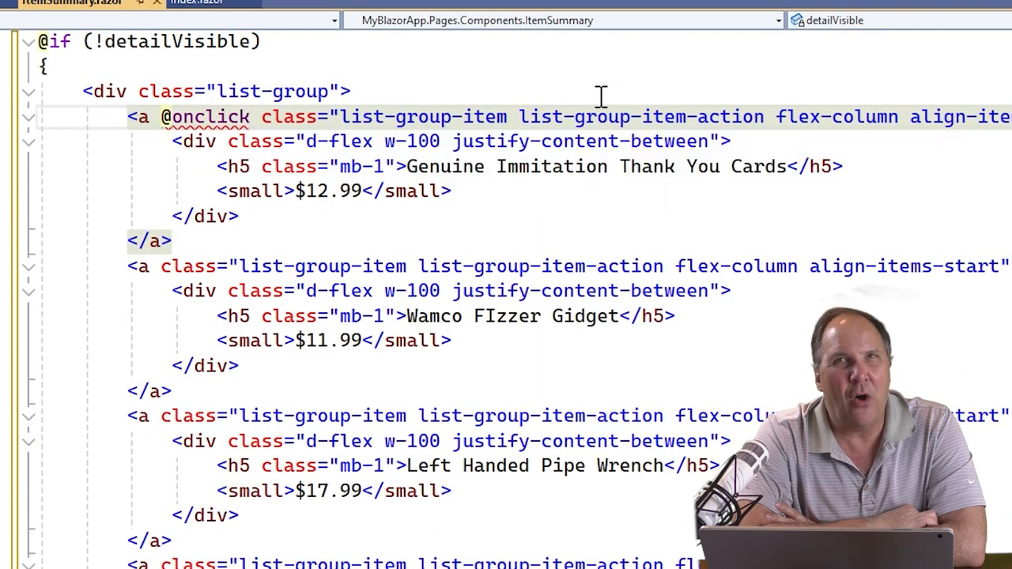
text(=)
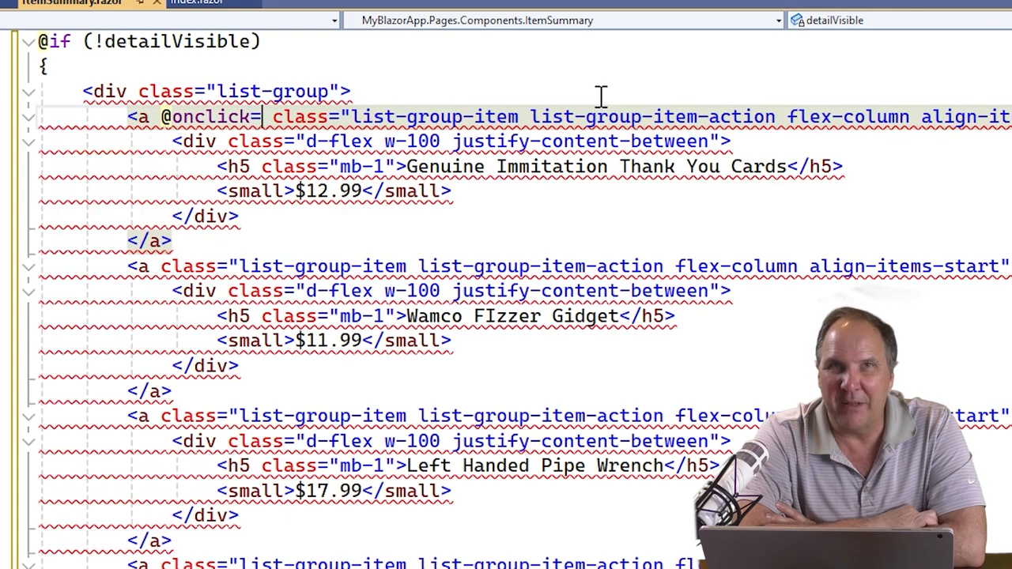
text(Togg)
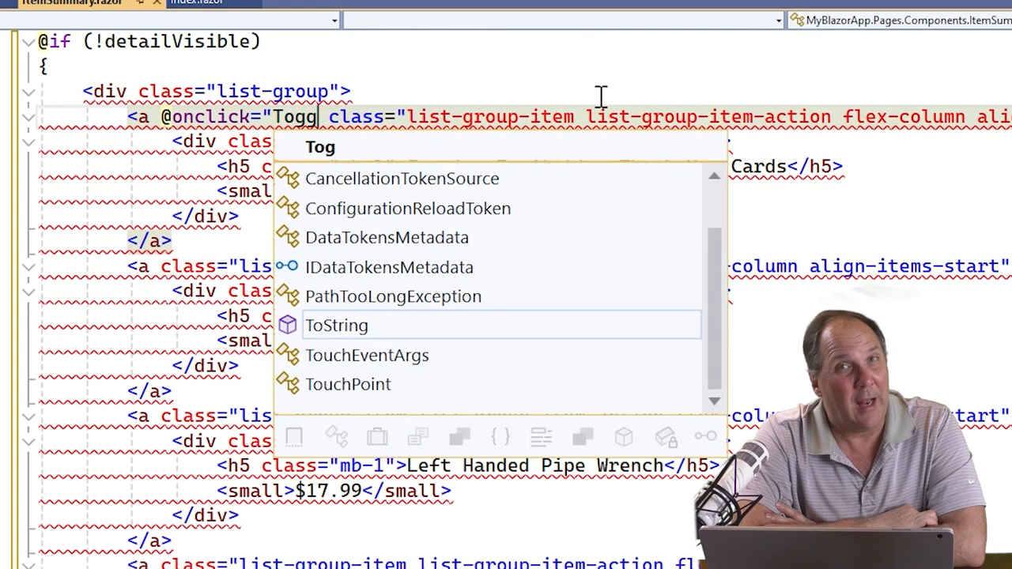
text(le)
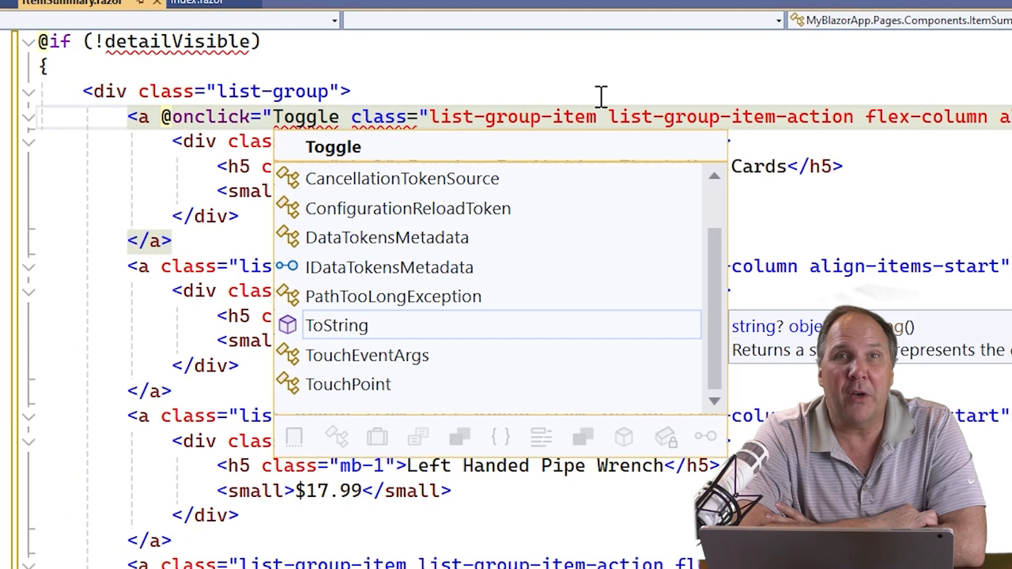
text(Detail")
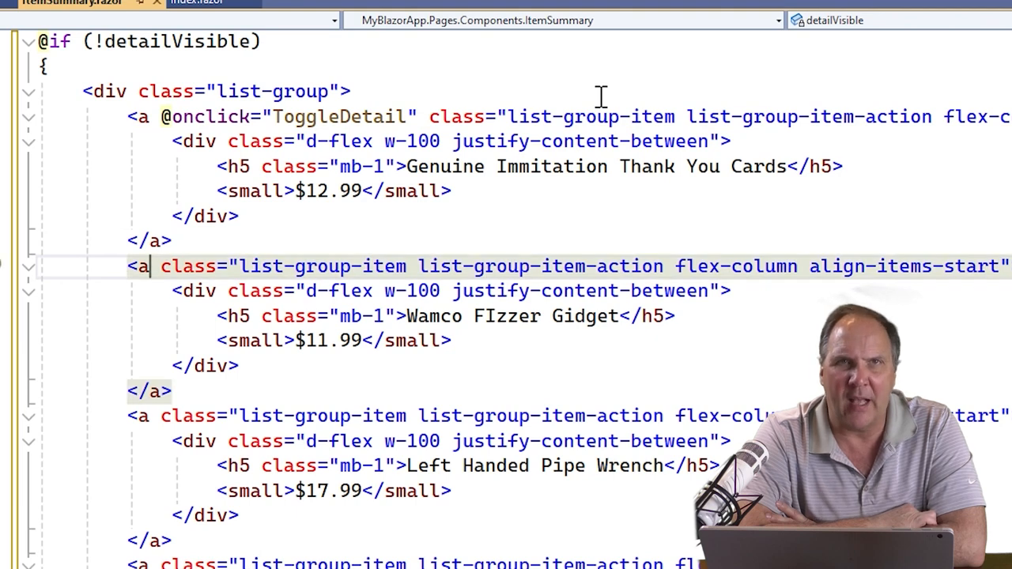
text(@onclick="ToggleDetail")
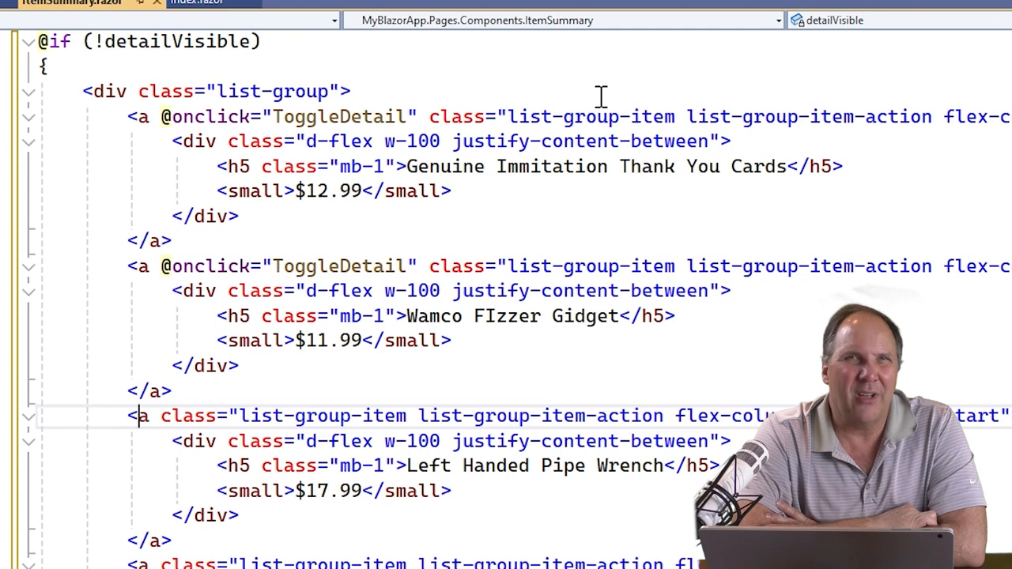
text(@onclick="ToggleDetail")
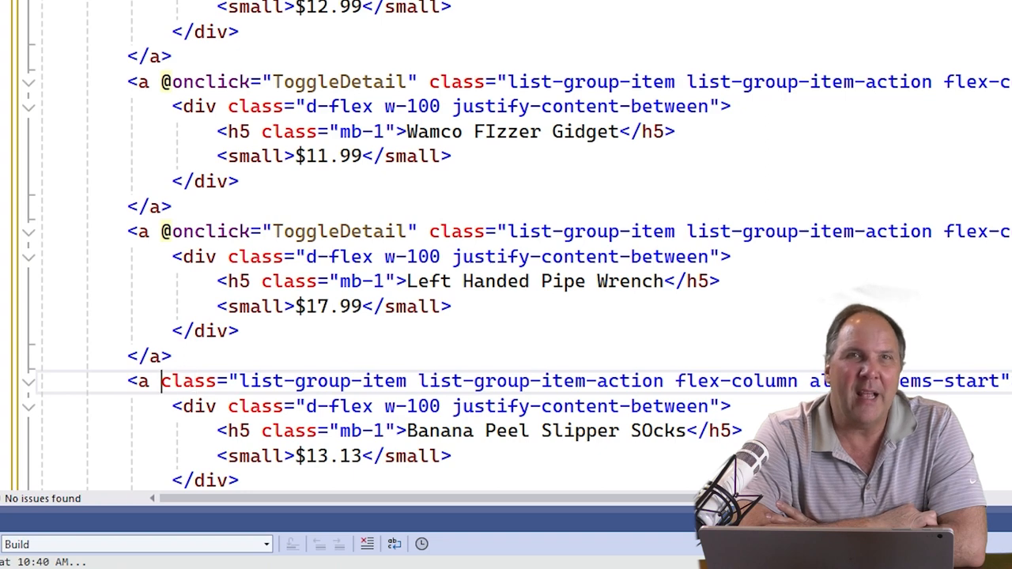
text(@onclick="ToggleDetail")
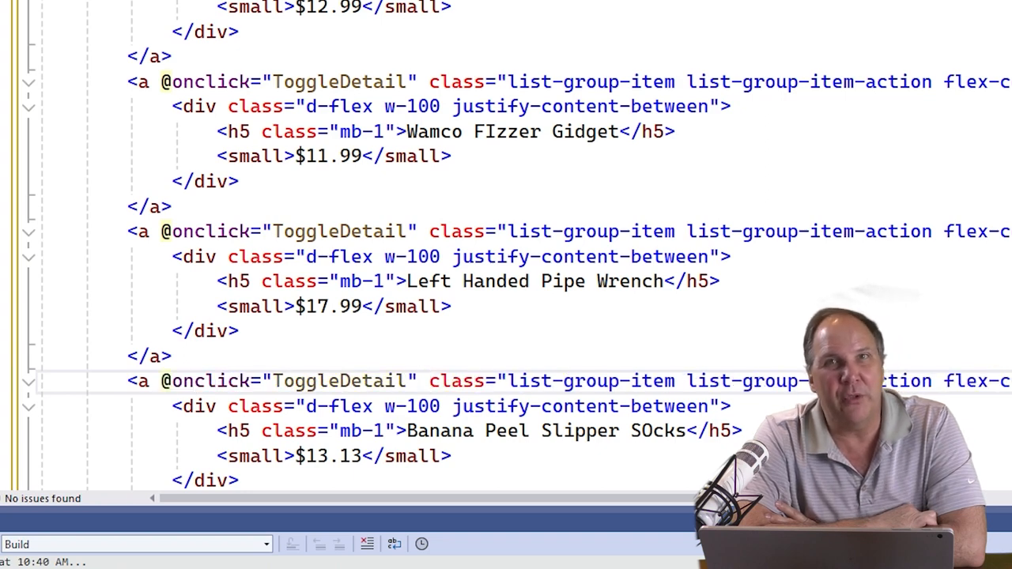
scroll(down, 3)
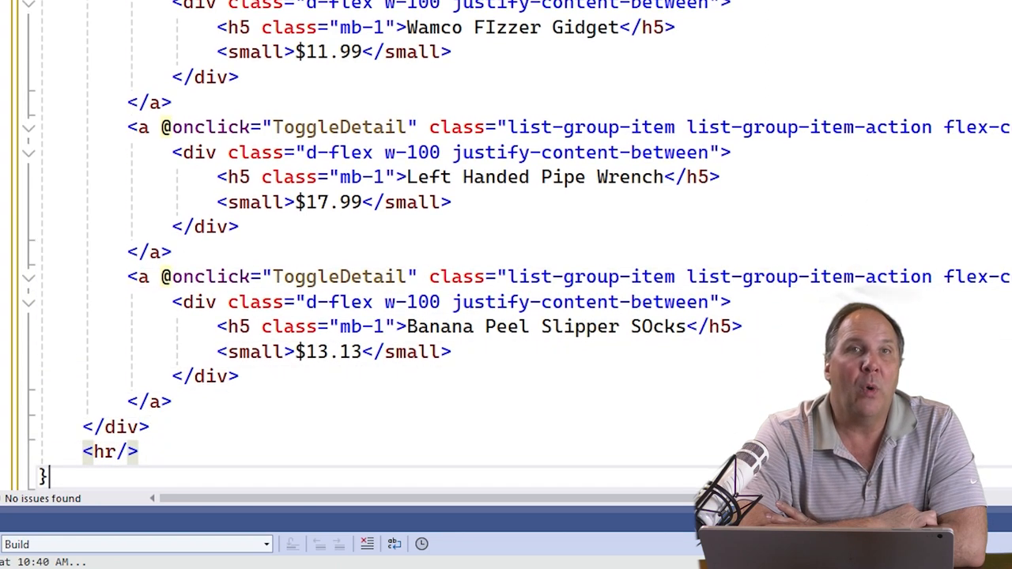
scroll(down, 3)
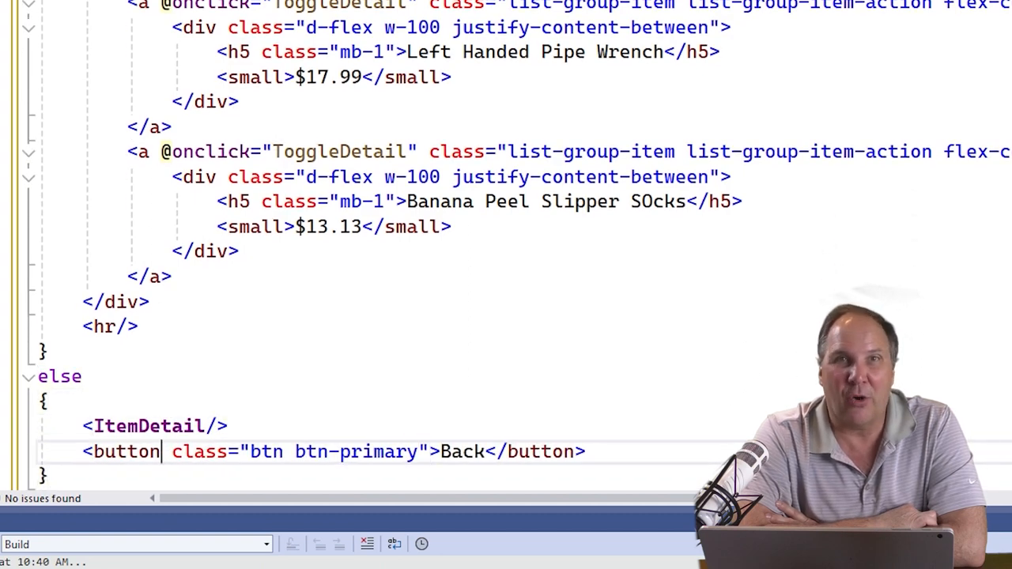
text(@onclick="ToggleDetail")
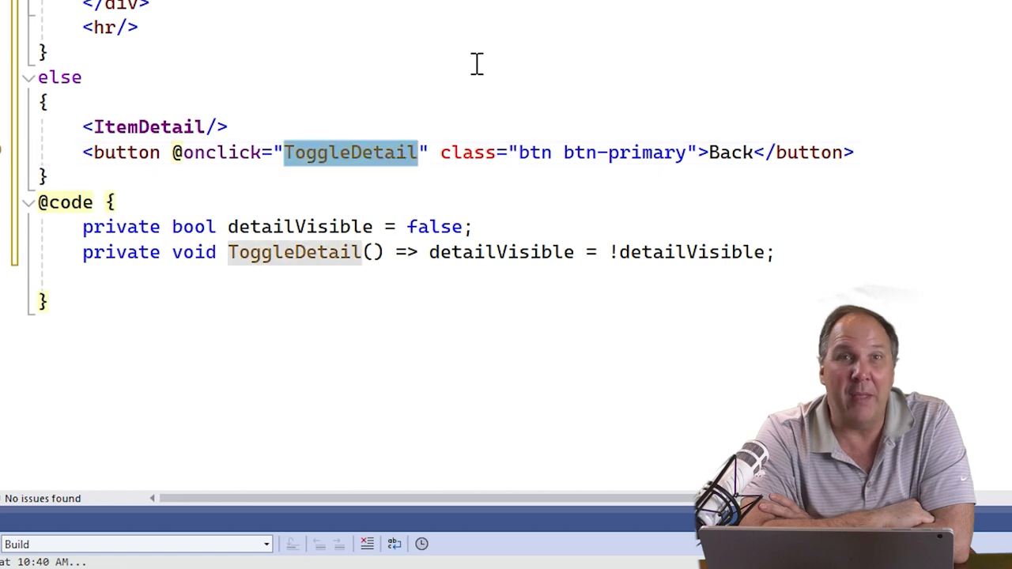
text(()=>d))
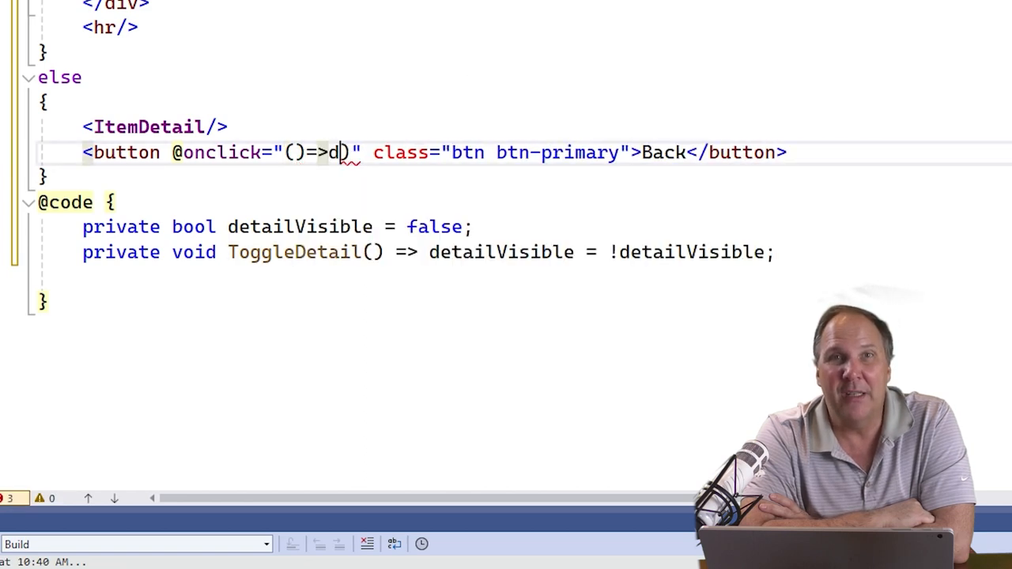
text(etailVisible = !)
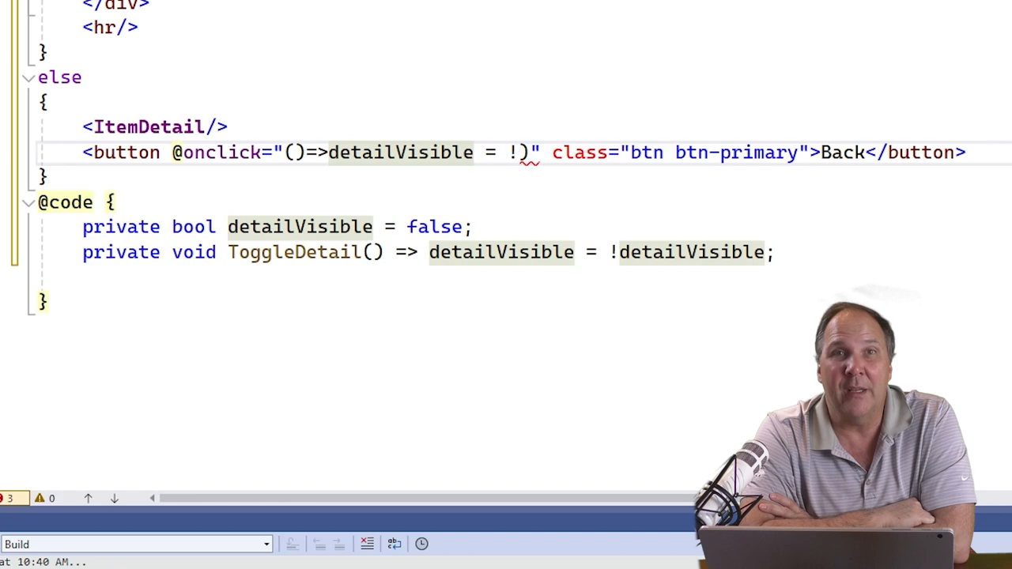
text(detailVisible)
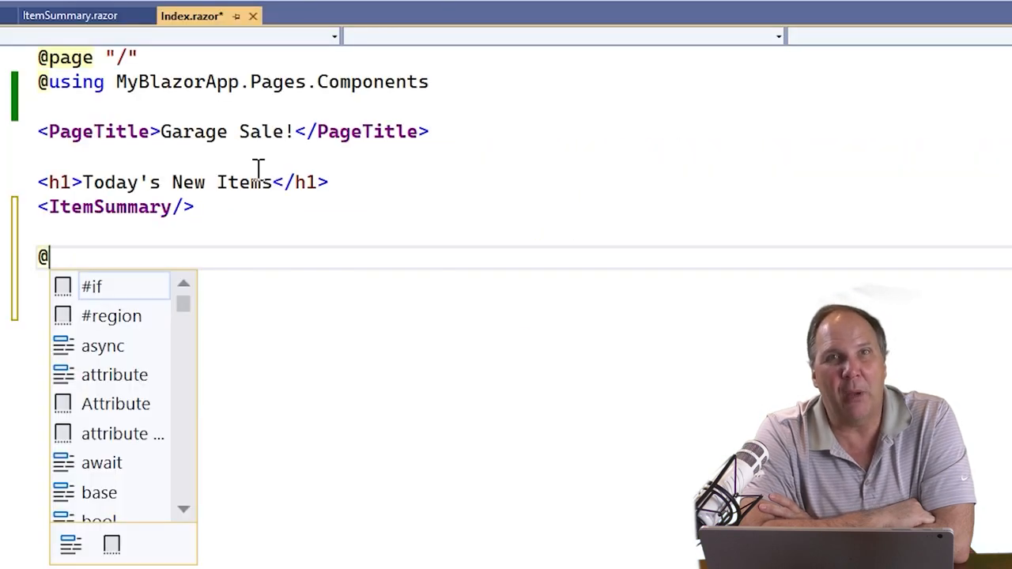
text(code{)
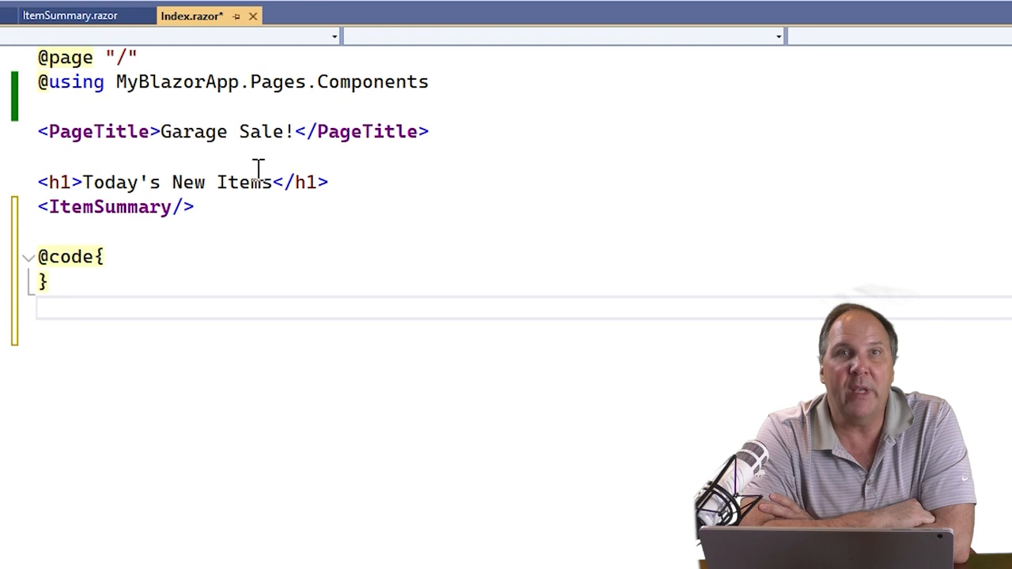
click(38, 309)
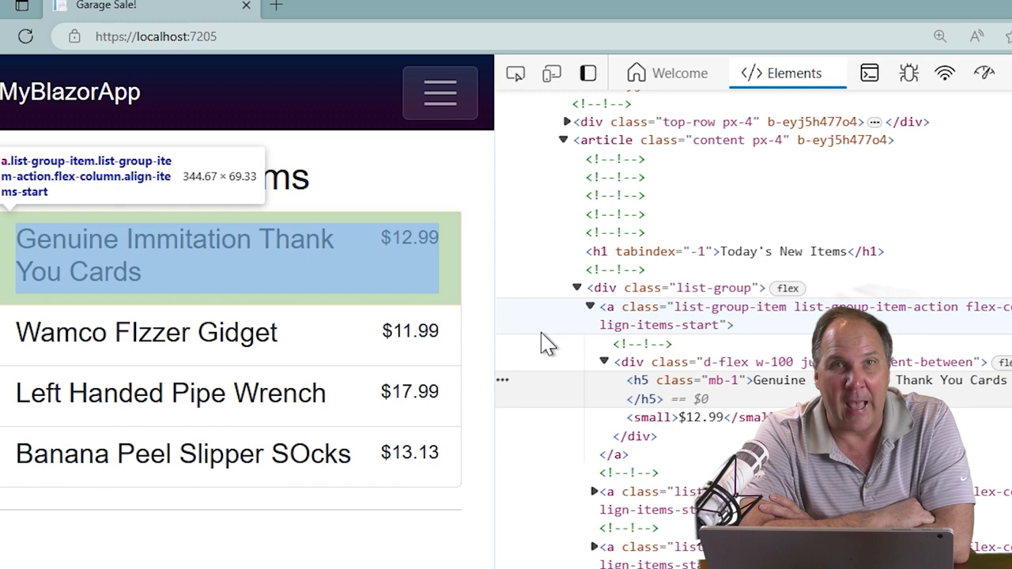
mouse_move(704, 328)
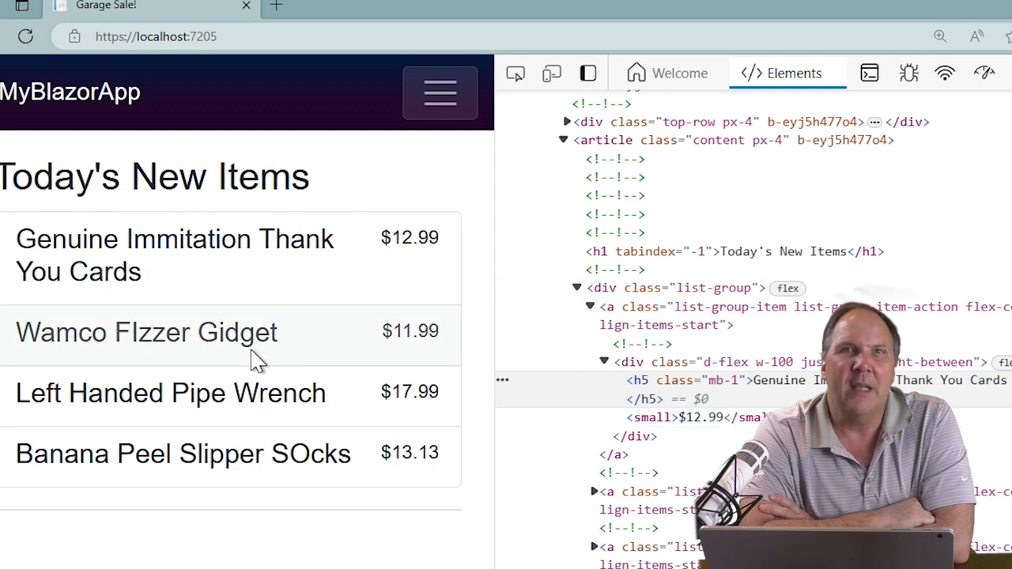
Step: Click the Genuine Immitation Thank You Cards item to show its ItemDetail view in DevTools
click(174, 255)
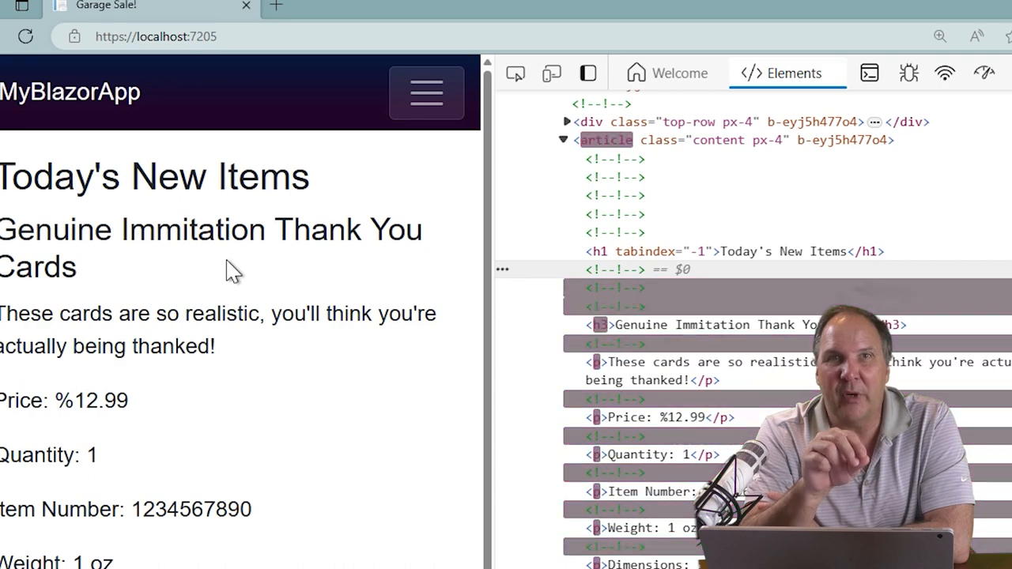
mouse_move(515, 72)
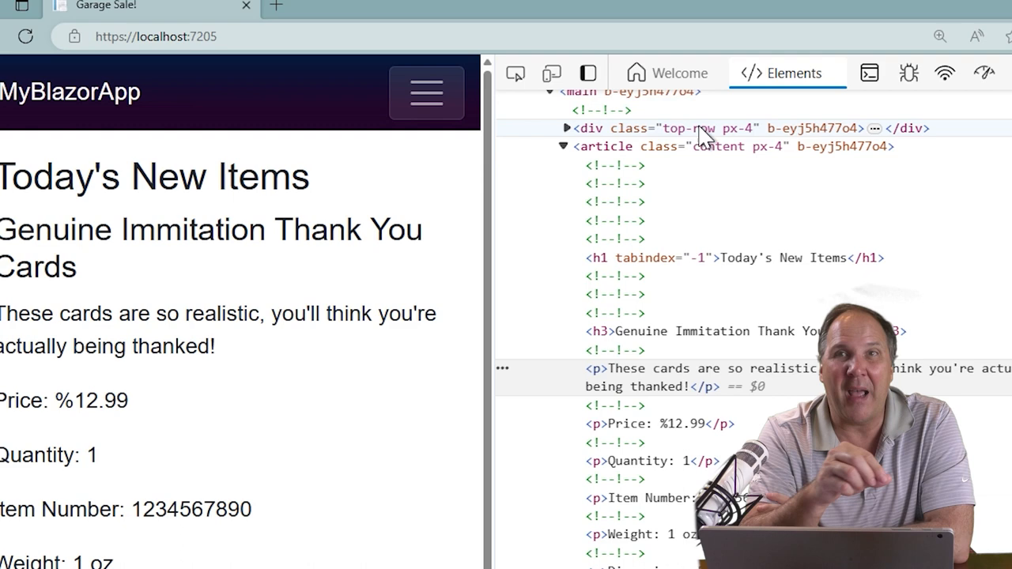
scroll(down, 3)
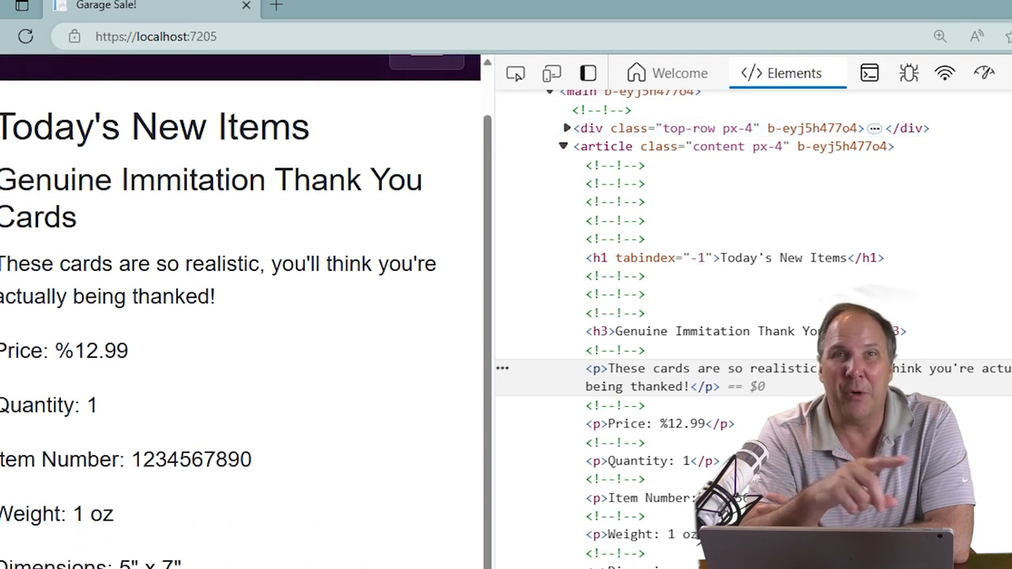